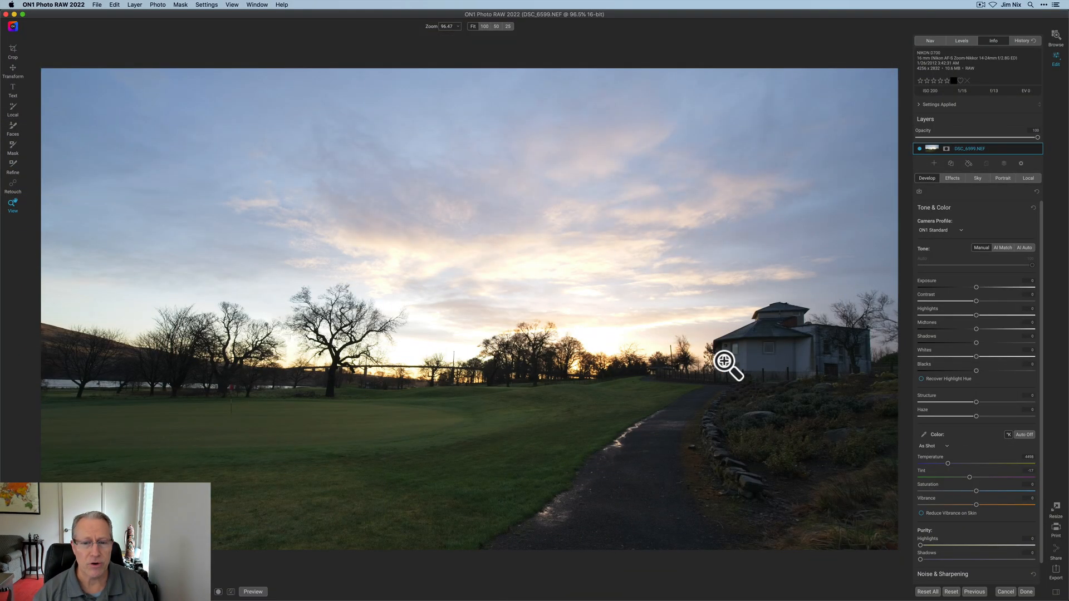
mouse_move(875, 395)
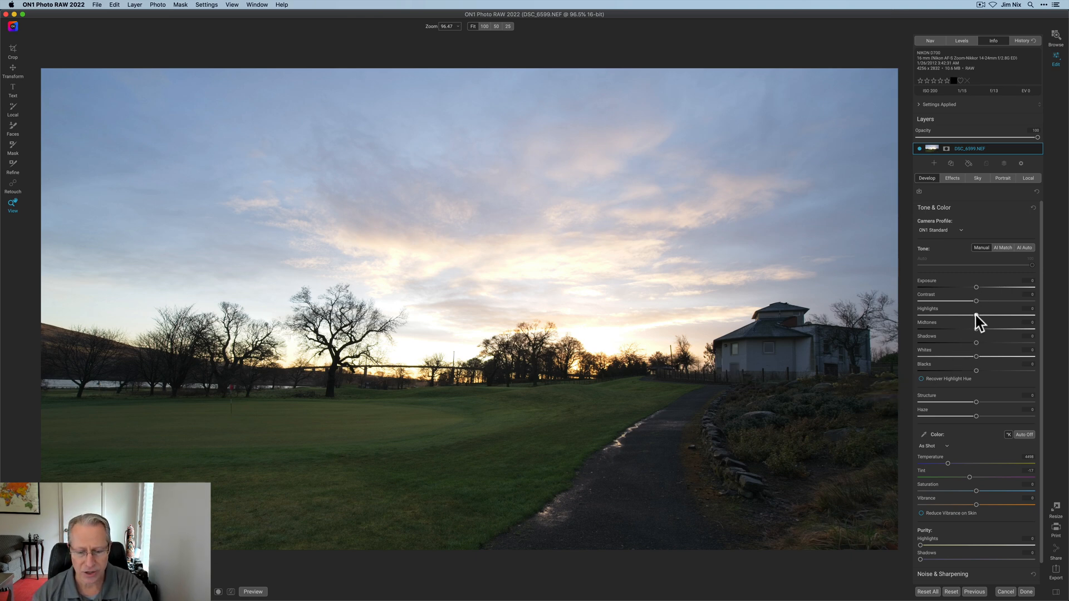
Lower Highlights and raise Temperature in Tone & Color to warm the landscape.
drag(995, 315, 954, 315)
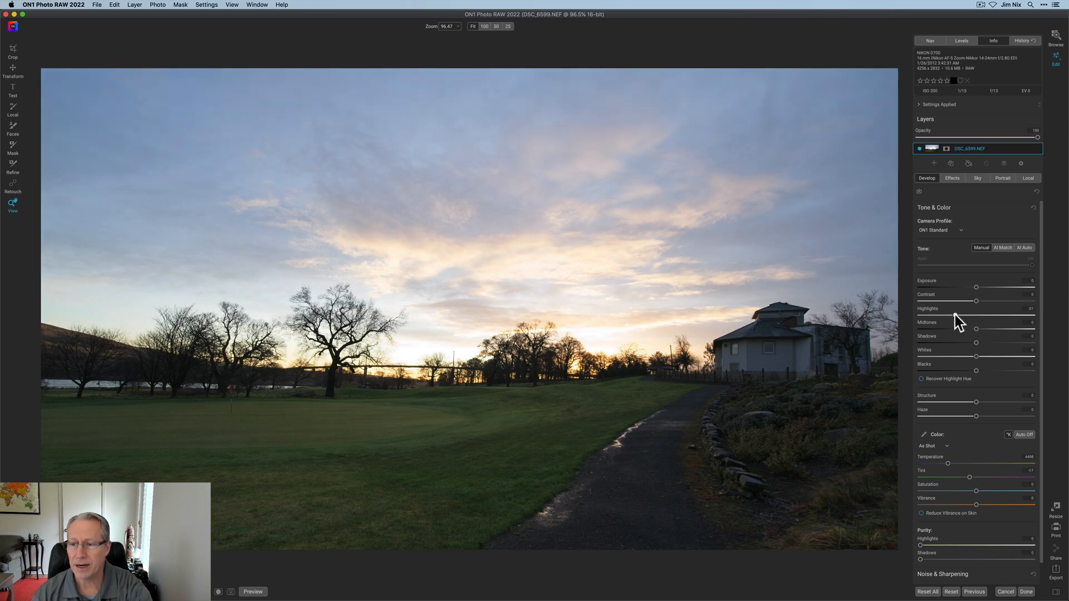
drag(995, 301, 992, 301)
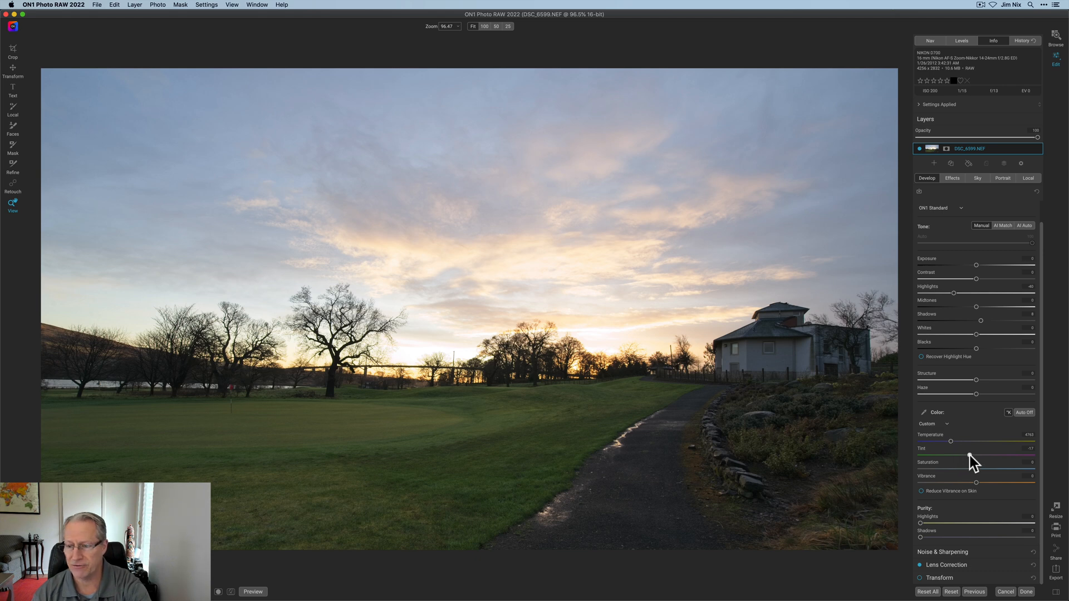
drag(951, 441, 967, 441)
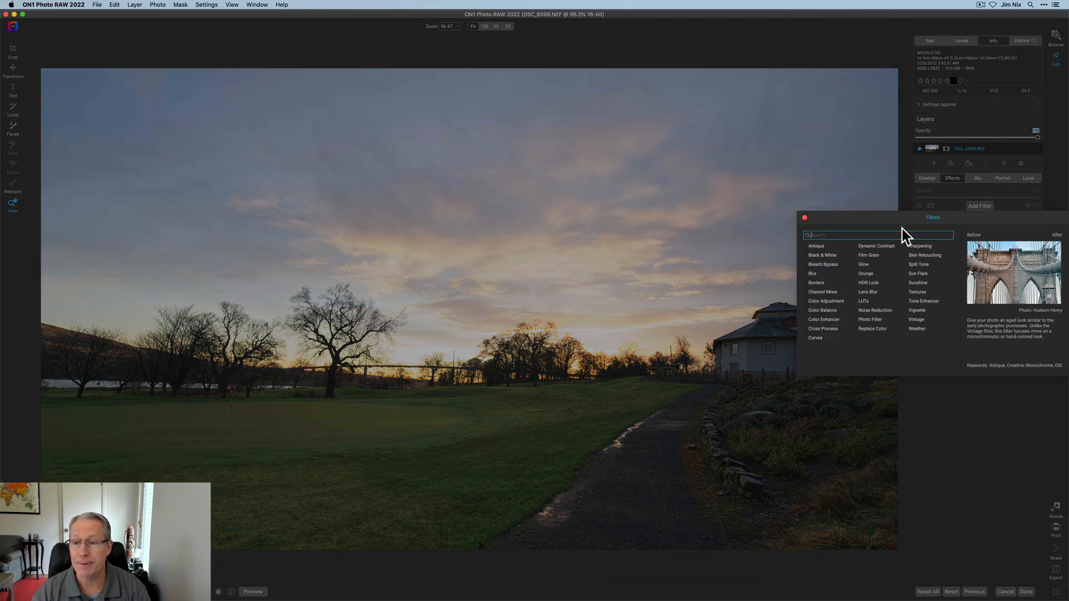
Apply Dynamic Contrast with a horizon gradient mask, raise its Vibrance and compare on/off.
click(876, 246)
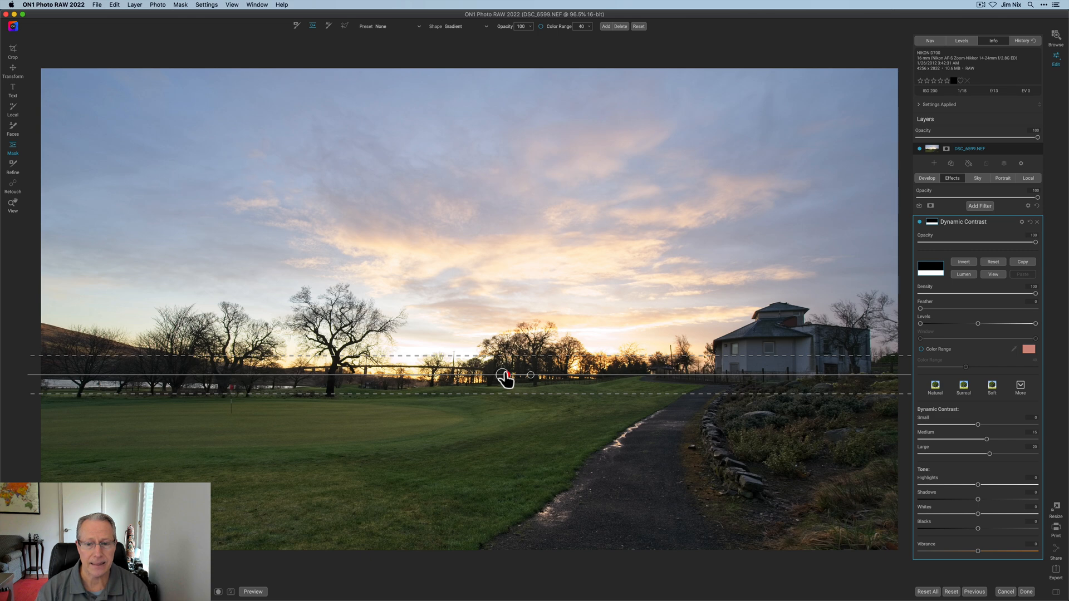
drag(504, 375, 530, 375)
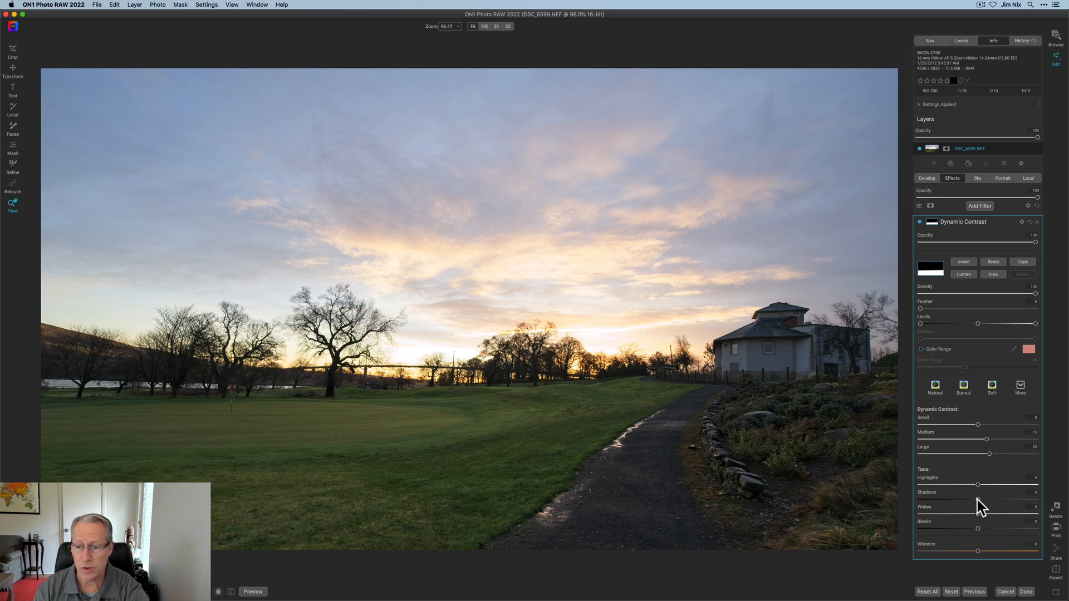
drag(979, 498, 991, 499)
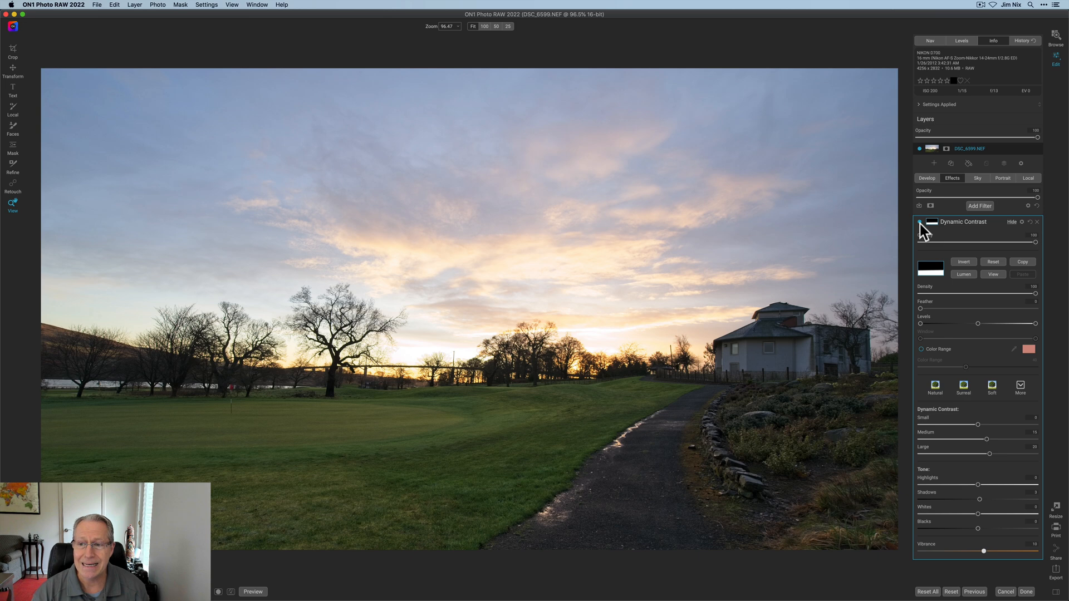
click(920, 221)
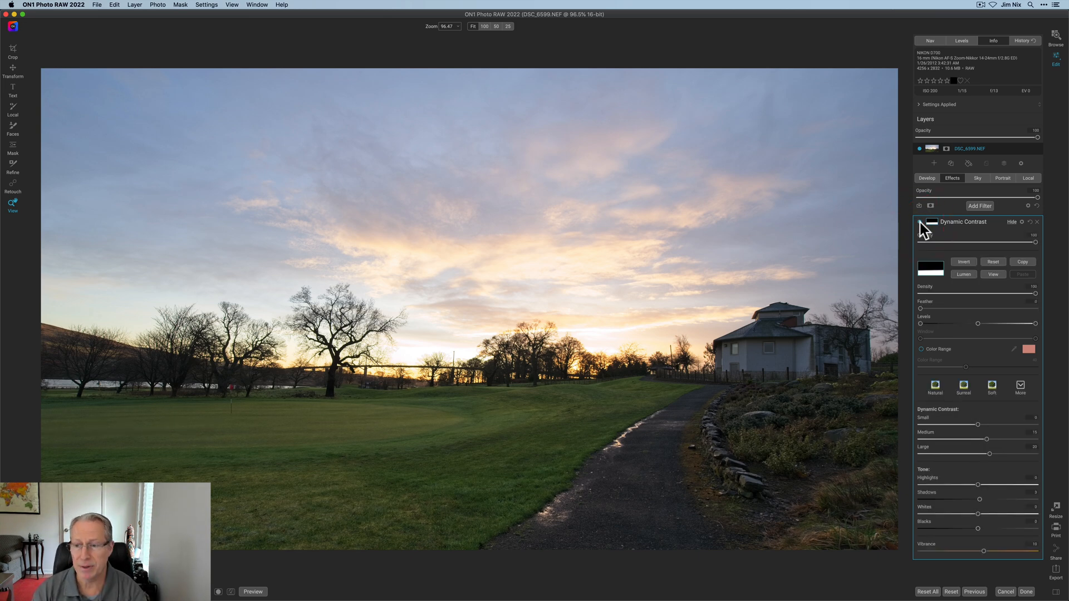
click(980, 206)
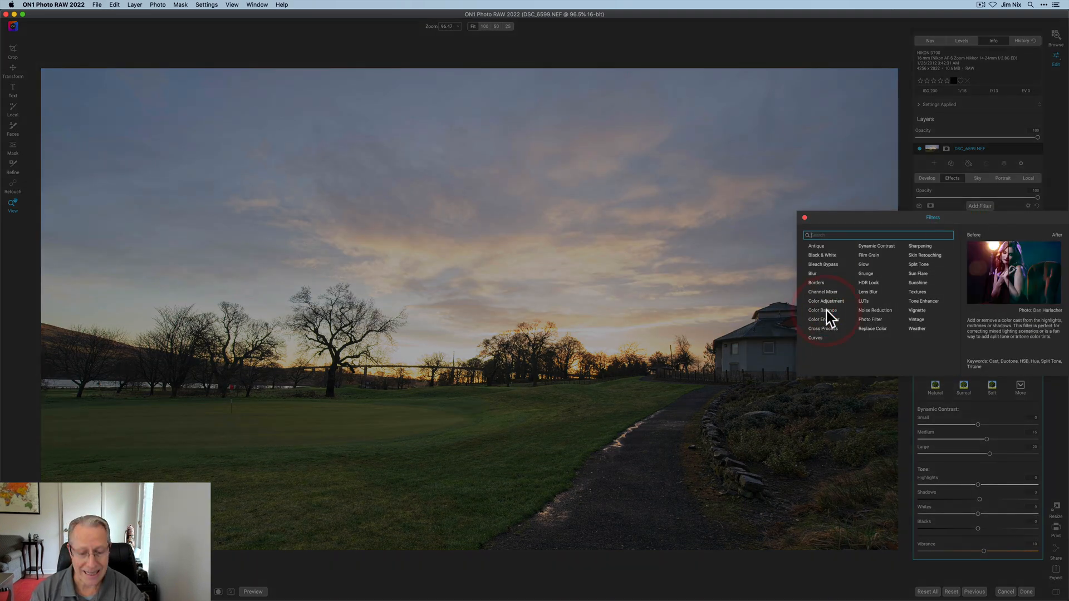
Add a Color Balance filter and shift the Shadows hue toward blue.
click(820, 311)
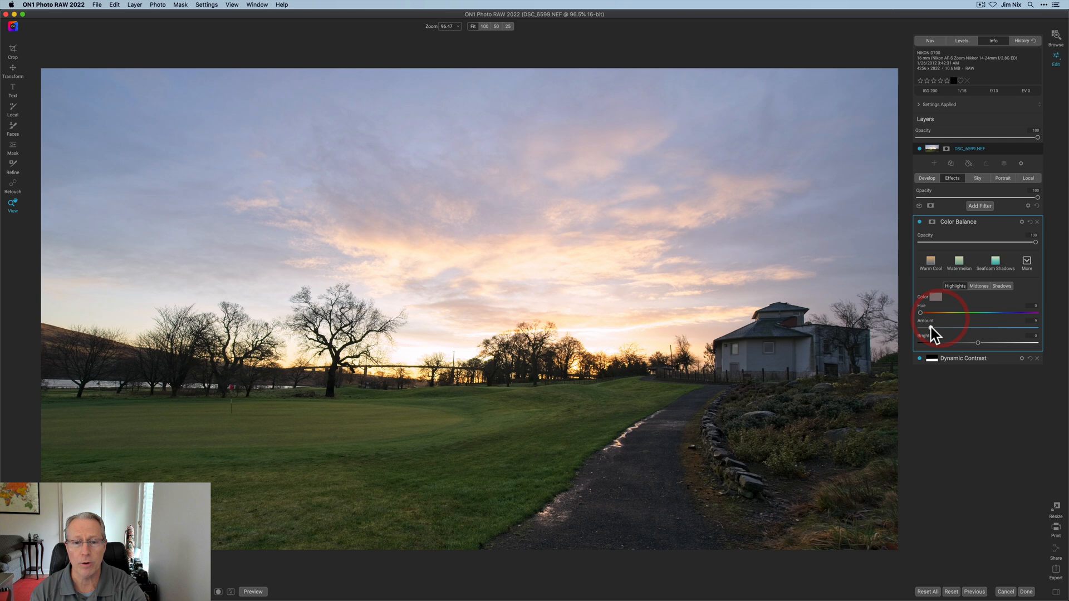
click(978, 286)
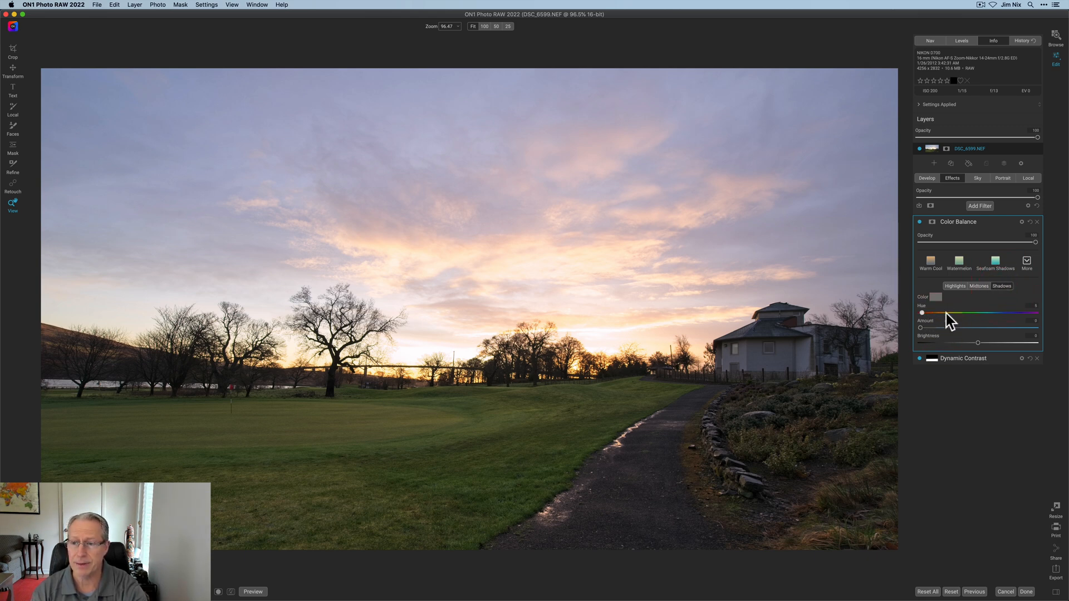
drag(923, 313, 995, 313)
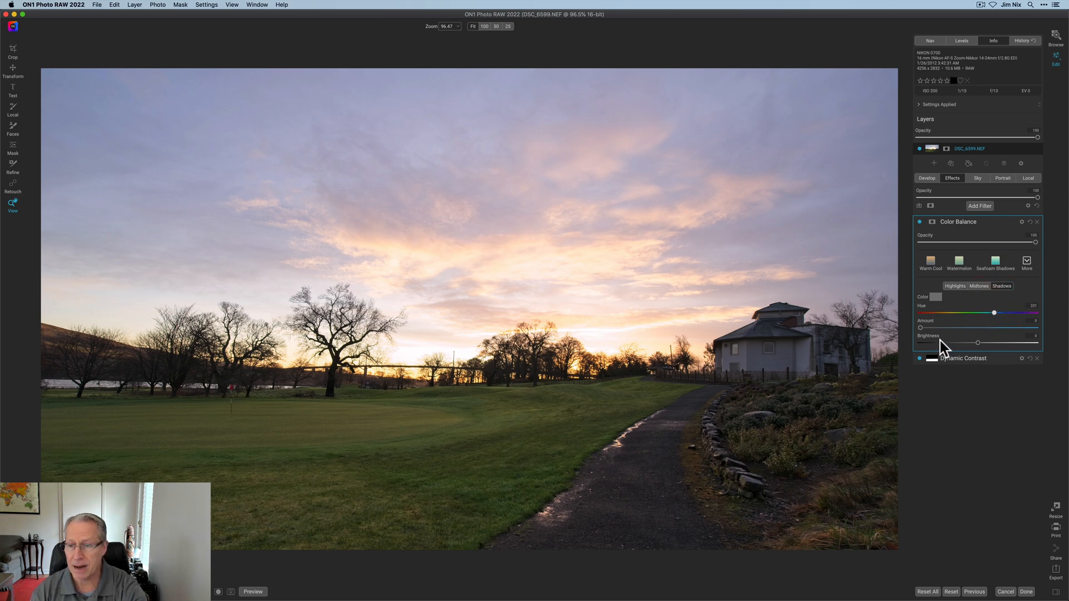
Set the shadow tint Amount, then toggle the Color Balance layer to compare.
drag(918, 328, 946, 327)
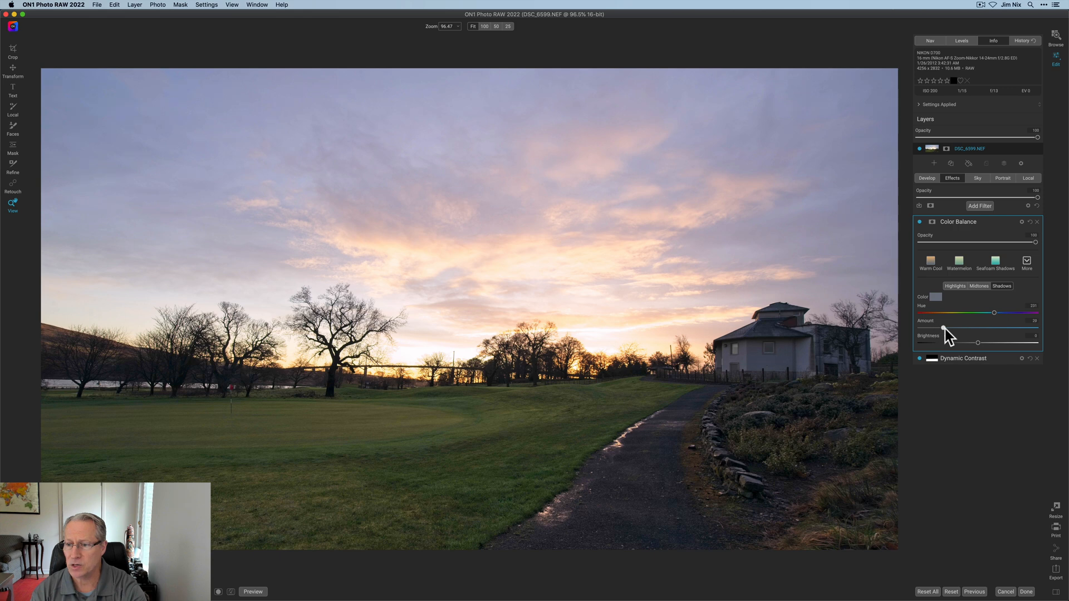
drag(947, 327, 954, 327)
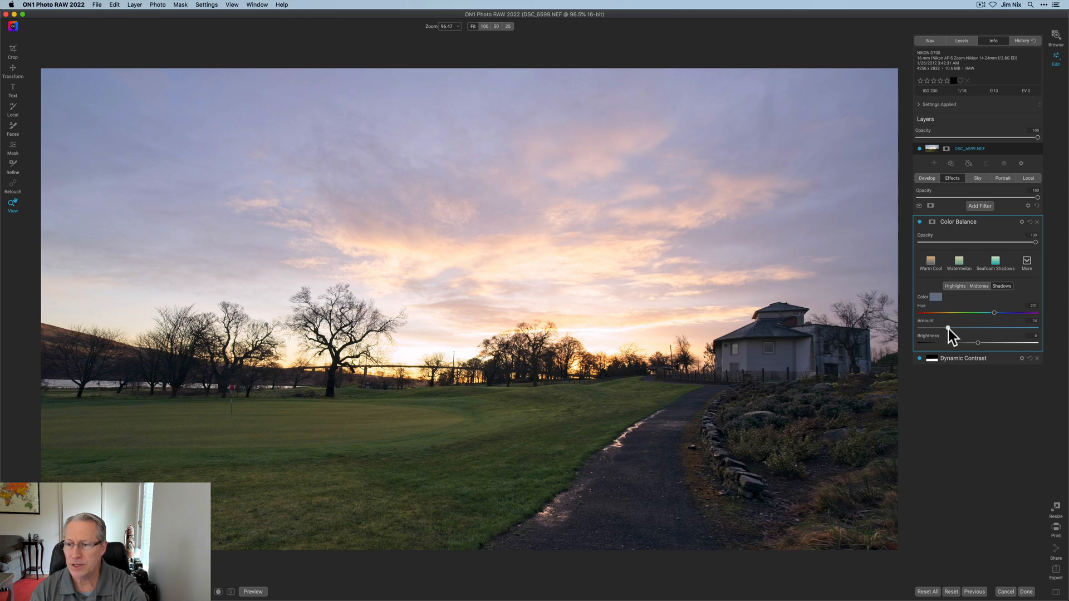
drag(947, 328, 948, 327)
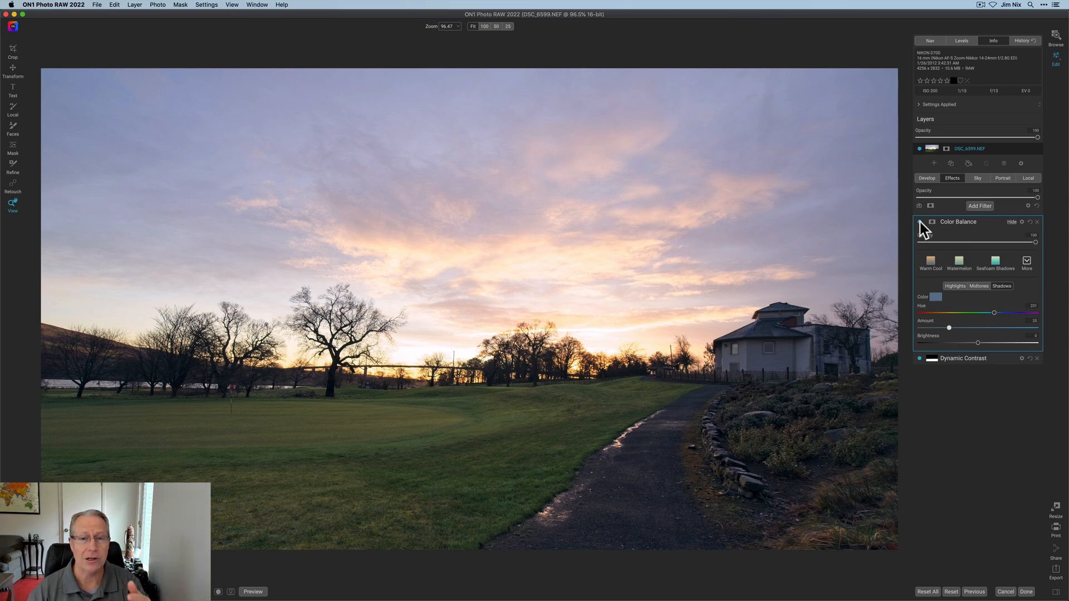
click(930, 222)
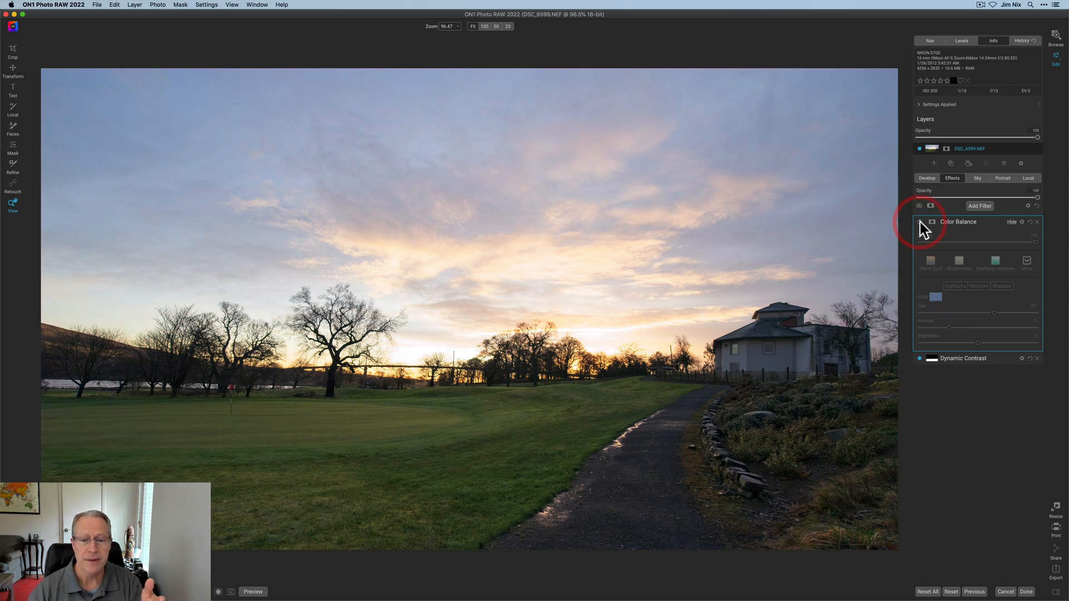
click(931, 221)
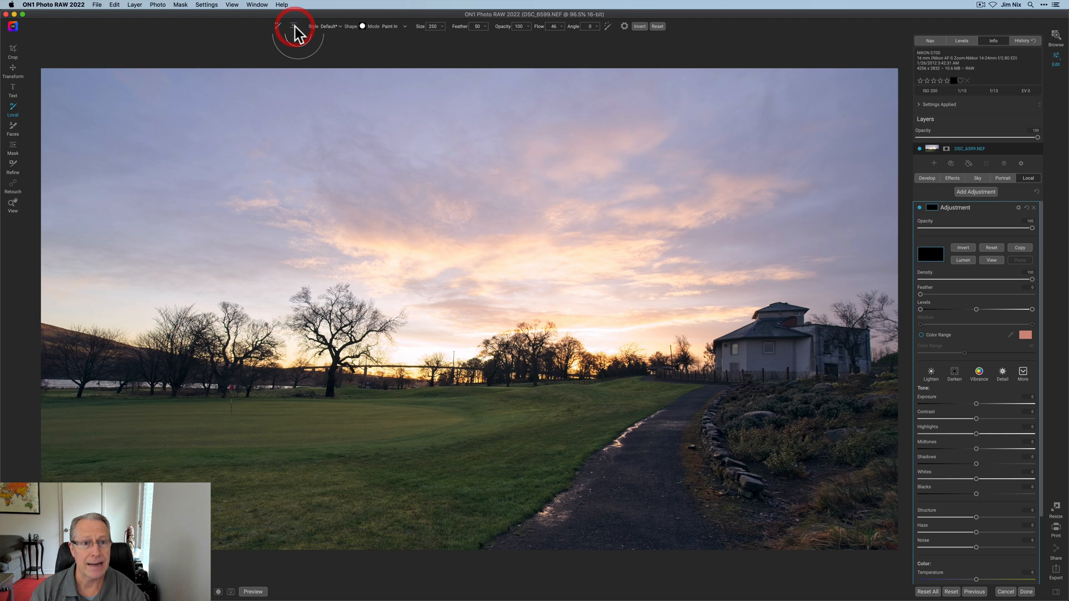
Place a tight gradient mask at the horizon and slightly brighten the foreground Exposure.
click(293, 25)
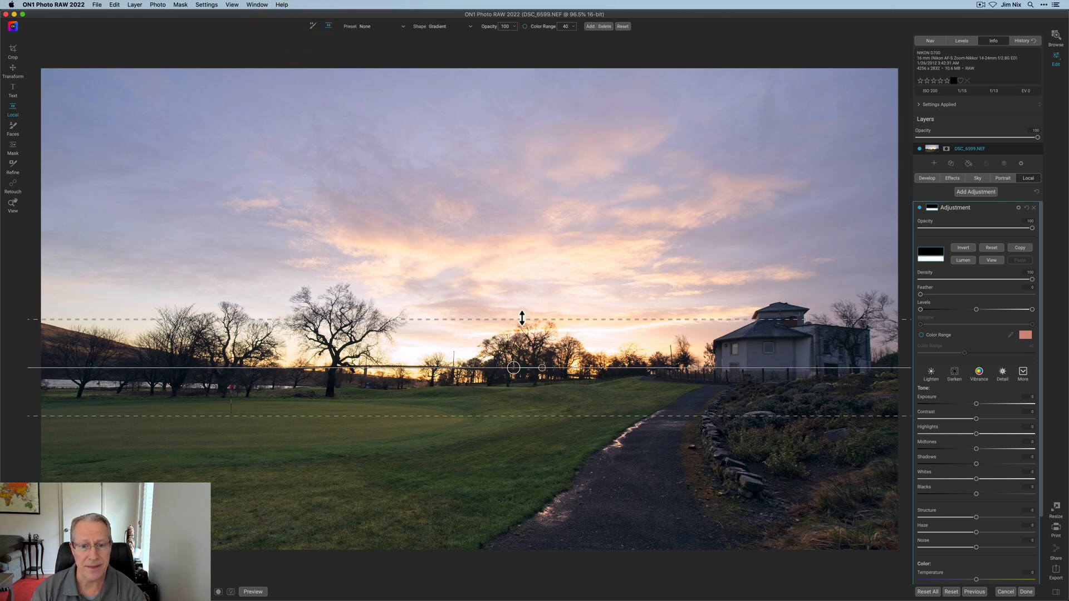
drag(521, 319, 521, 350)
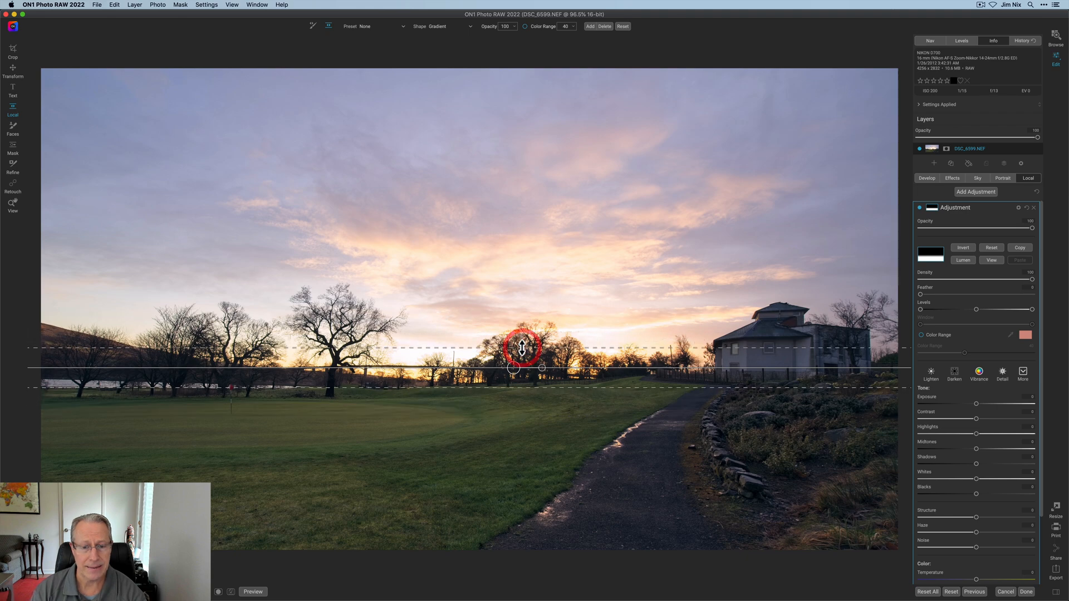
drag(521, 347, 546, 369)
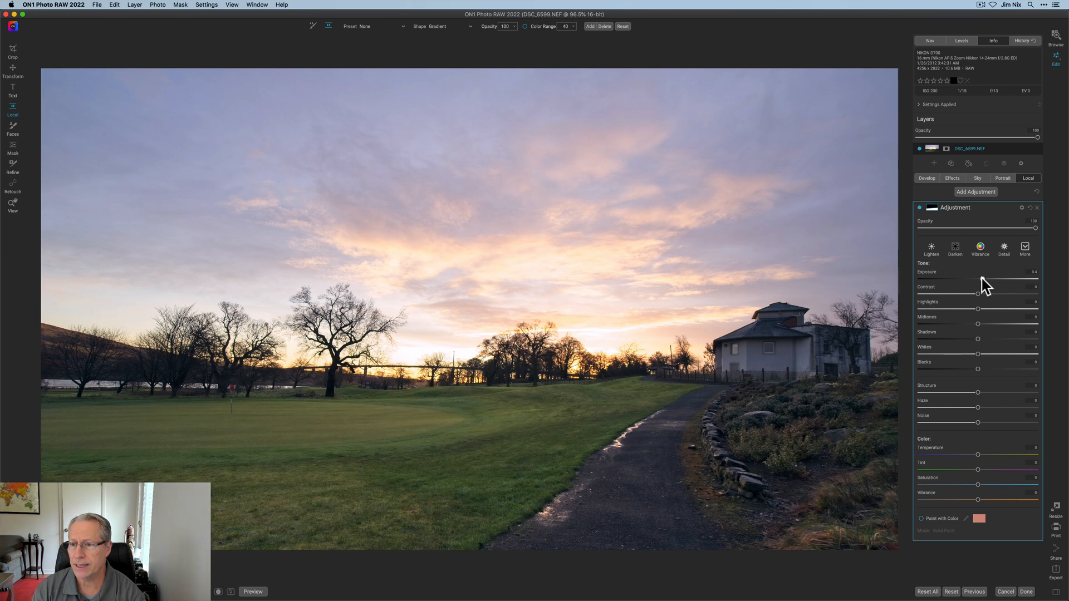
drag(985, 279, 980, 280)
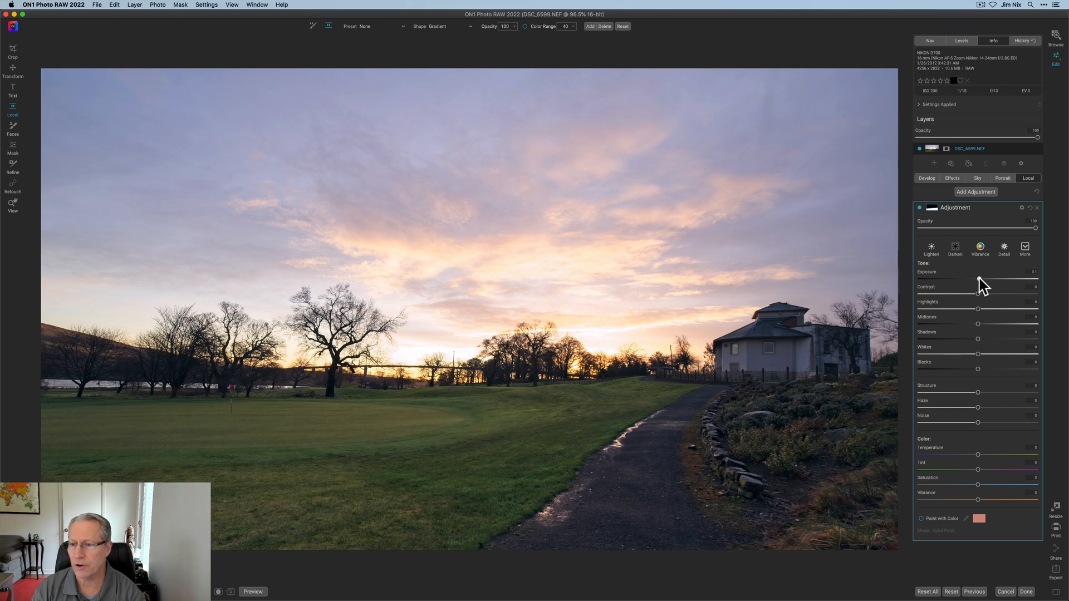
drag(978, 280, 981, 280)
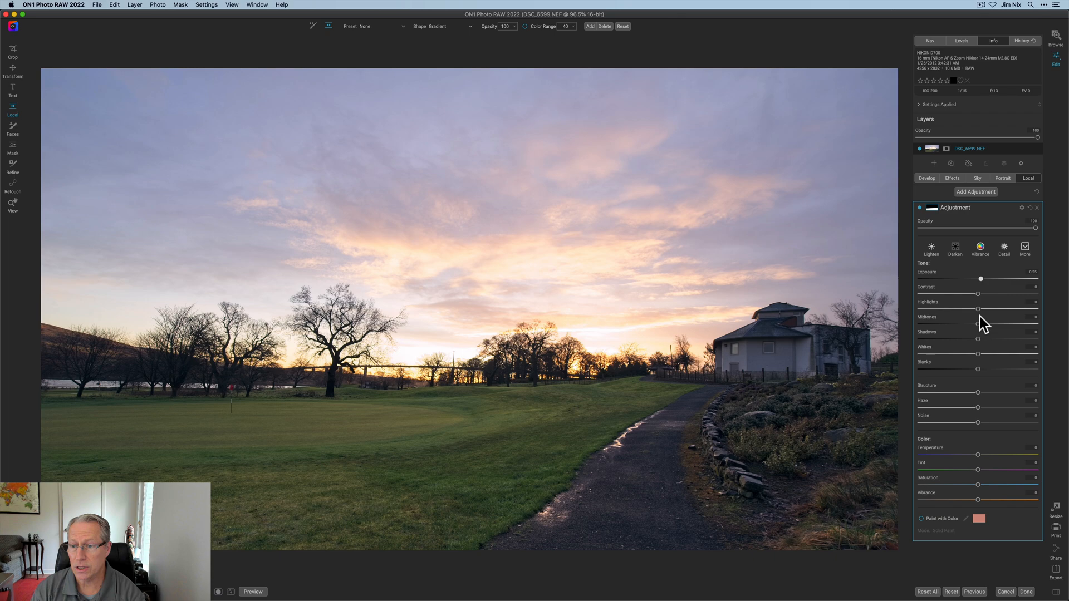
mouse_move(980, 398)
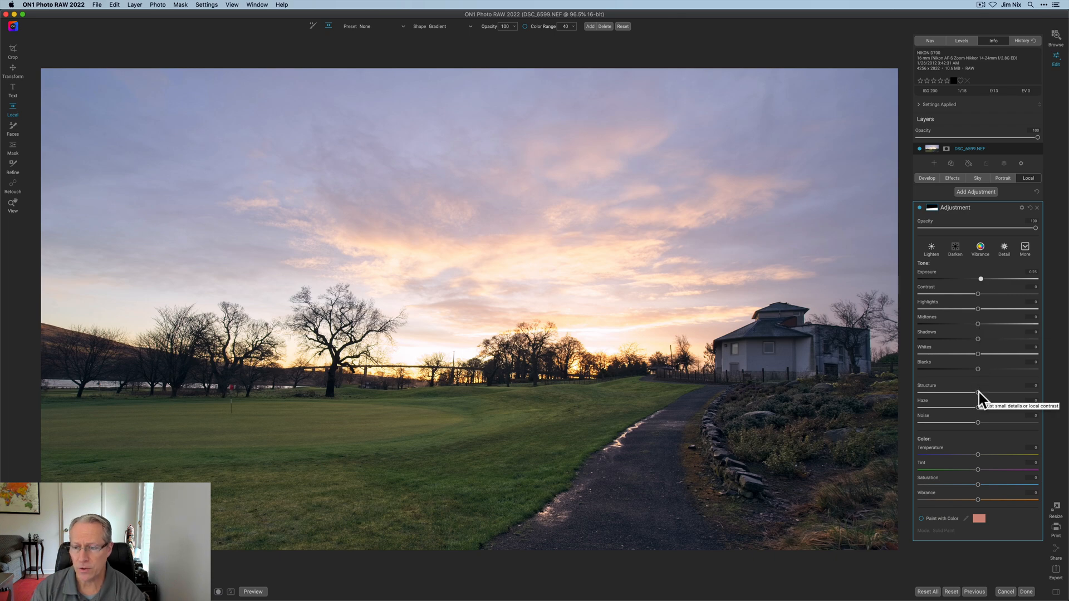
Add Structure and a touch of Vibrance to the foreground land.
drag(977, 400, 987, 400)
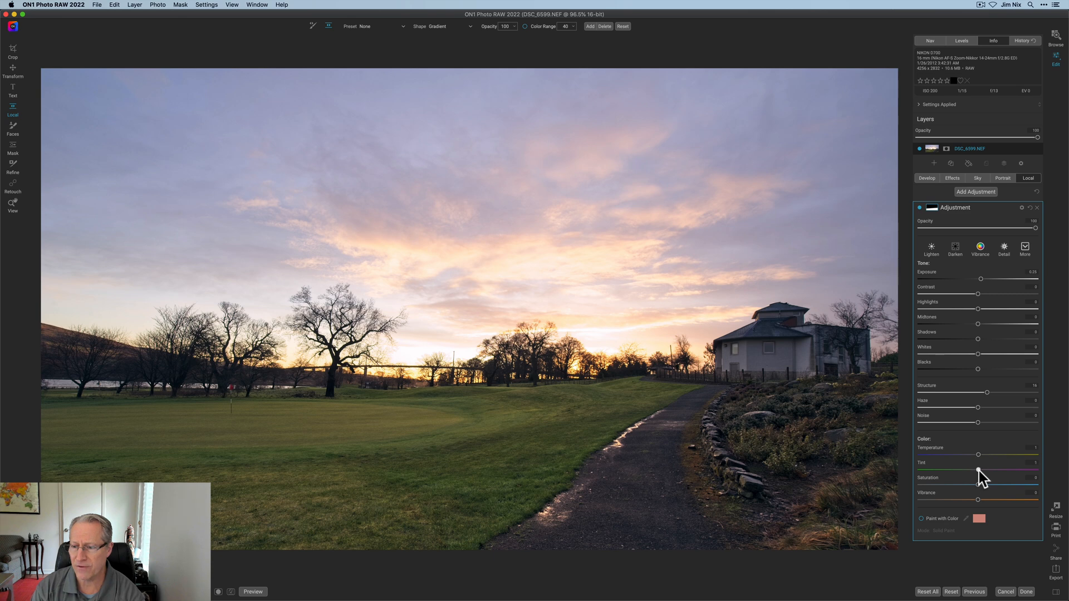
drag(996, 470, 1002, 470)
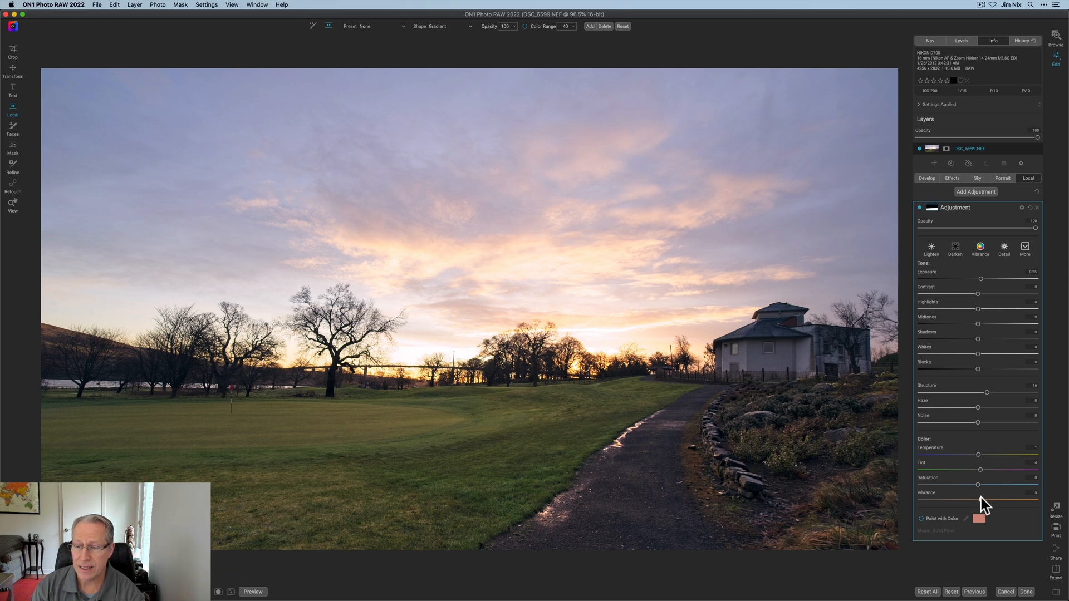
drag(978, 487, 979, 487)
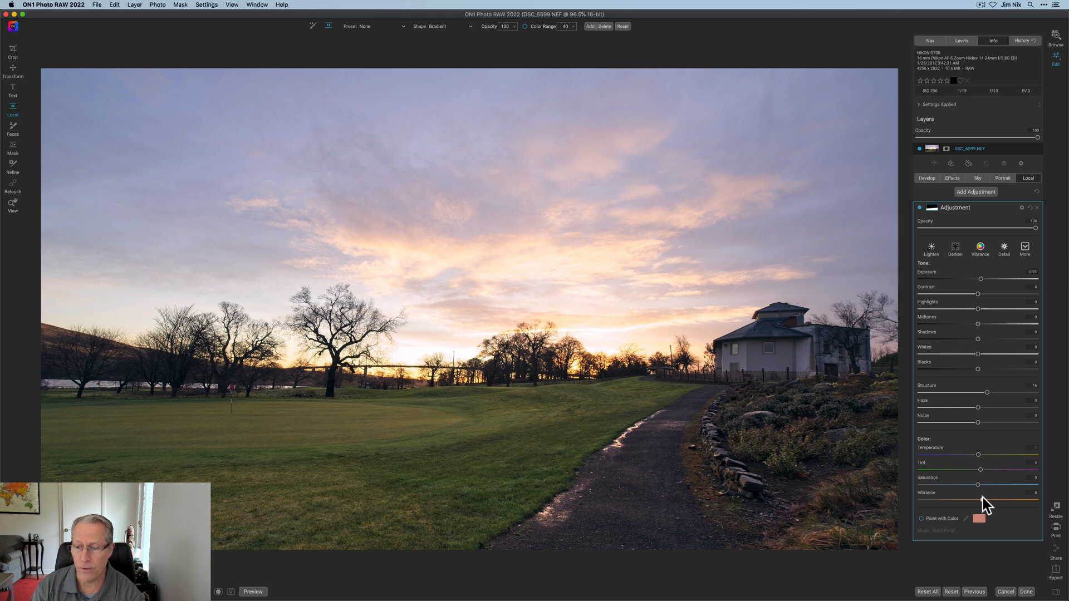
drag(980, 485, 983, 486)
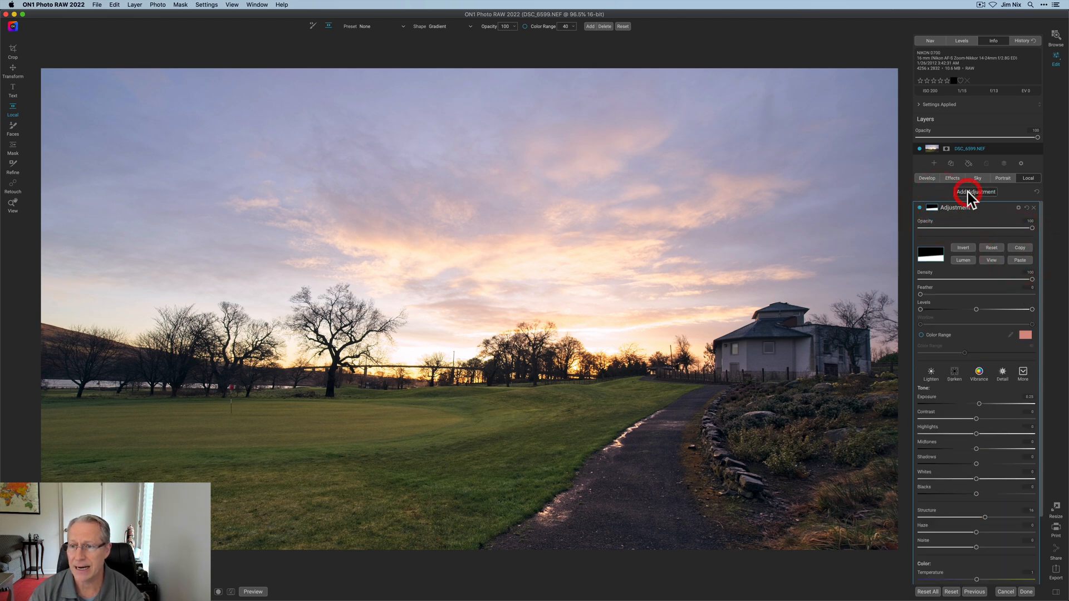
Add a local adjustment with the inverted horizon gradient covering the sky and darken its Exposure.
click(975, 191)
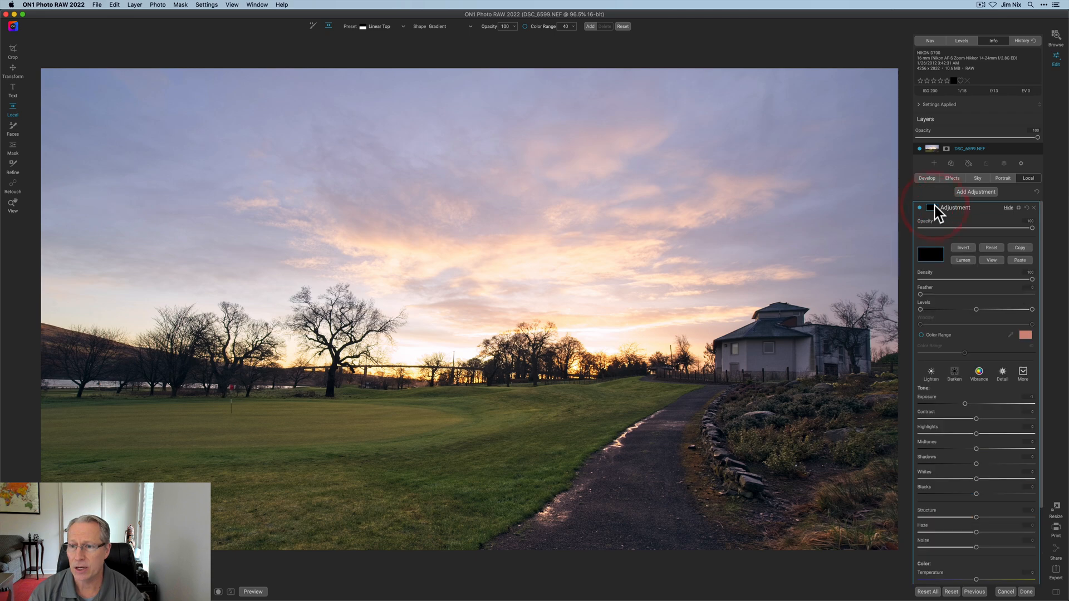
click(962, 247)
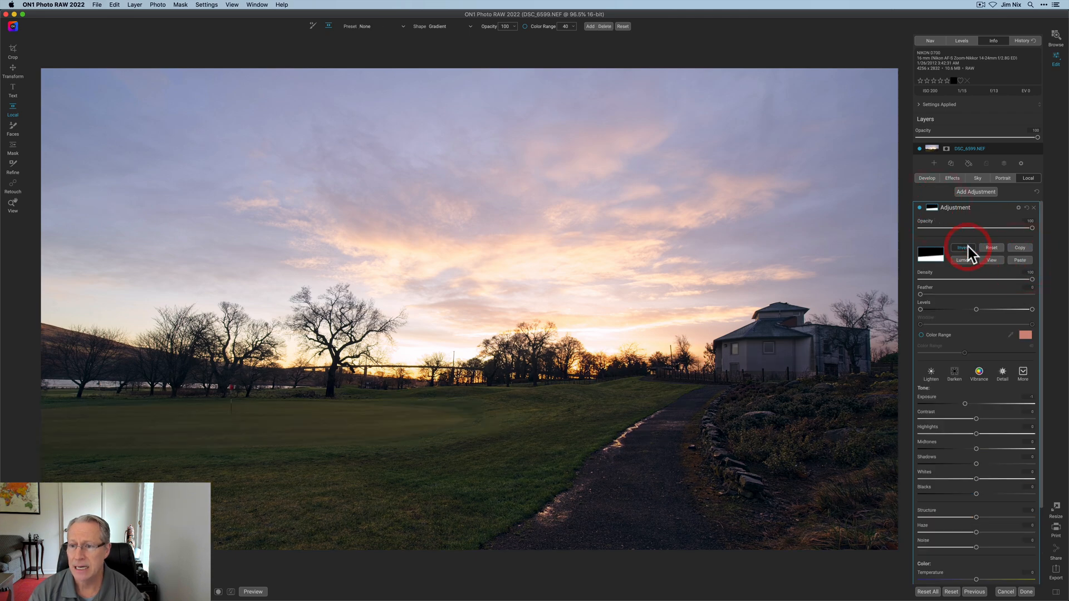
click(962, 247)
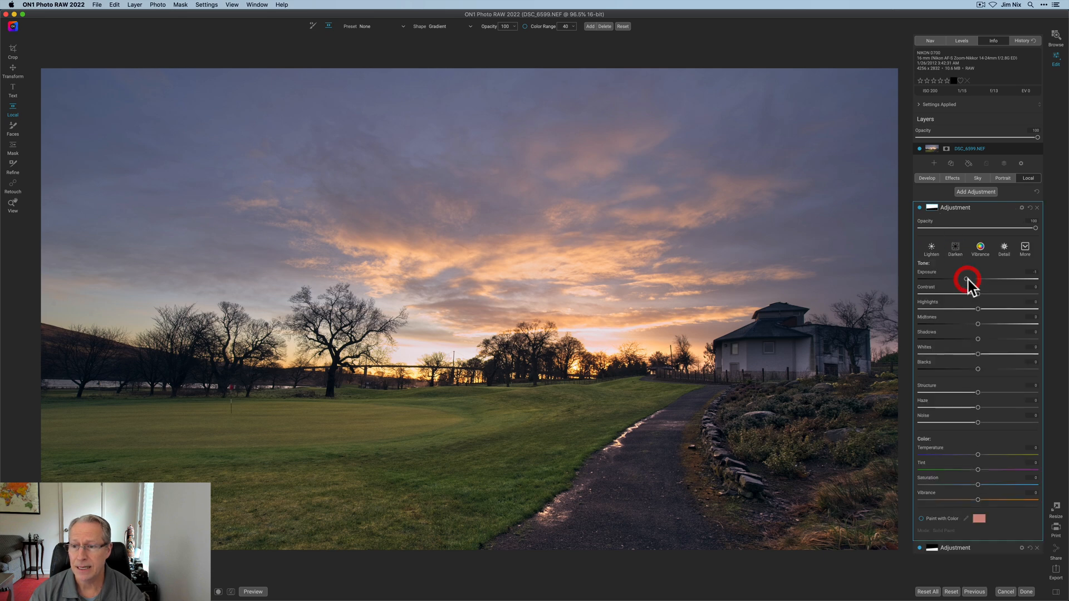
drag(964, 278, 977, 278)
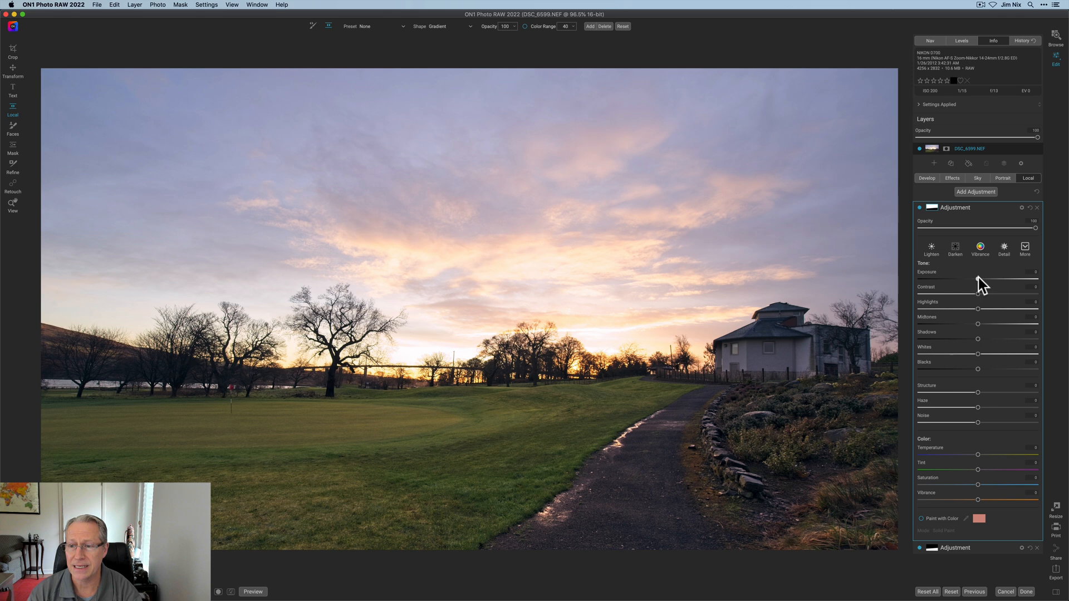
drag(975, 279, 982, 279)
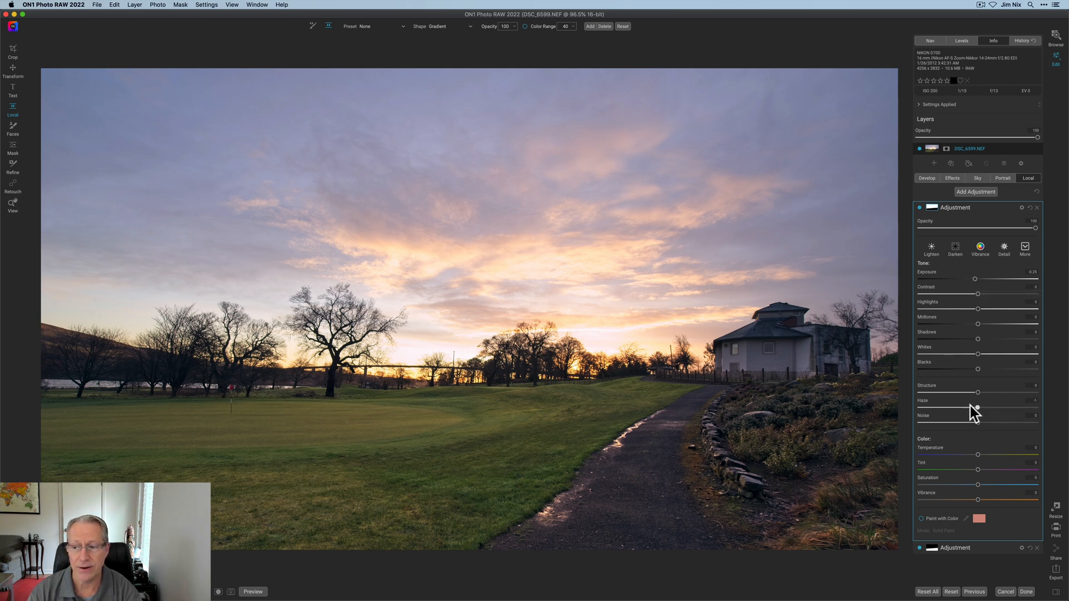
Reduce Haze in the sky to about -14.
drag(977, 392, 961, 392)
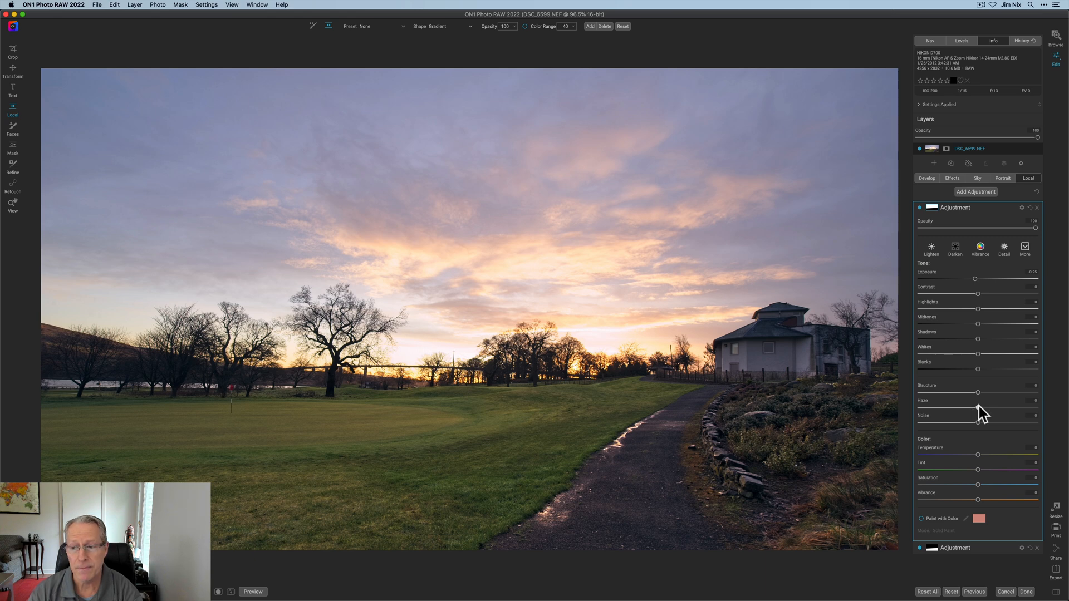
drag(977, 392, 971, 392)
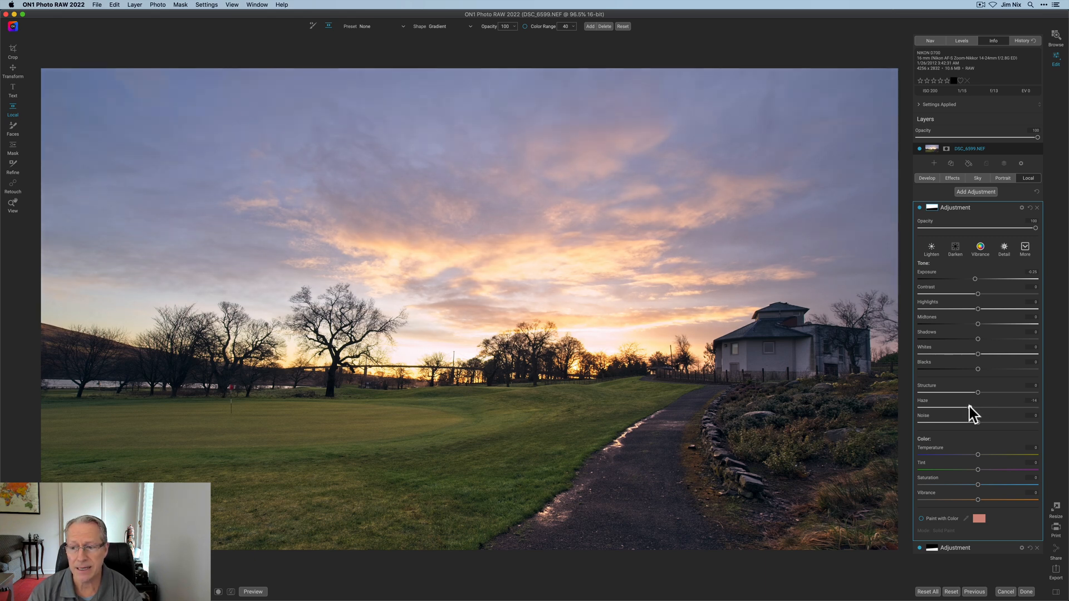
drag(978, 392, 976, 392)
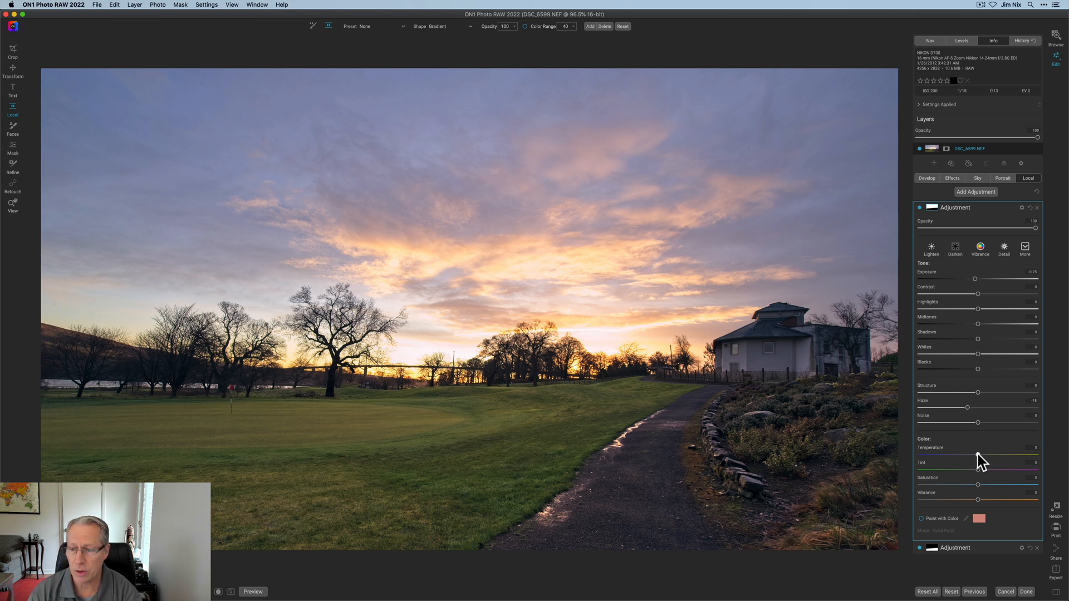
Cool the sky's Temperature, push Tint toward magenta and raise Saturation and Vibrance.
drag(976, 453, 971, 453)
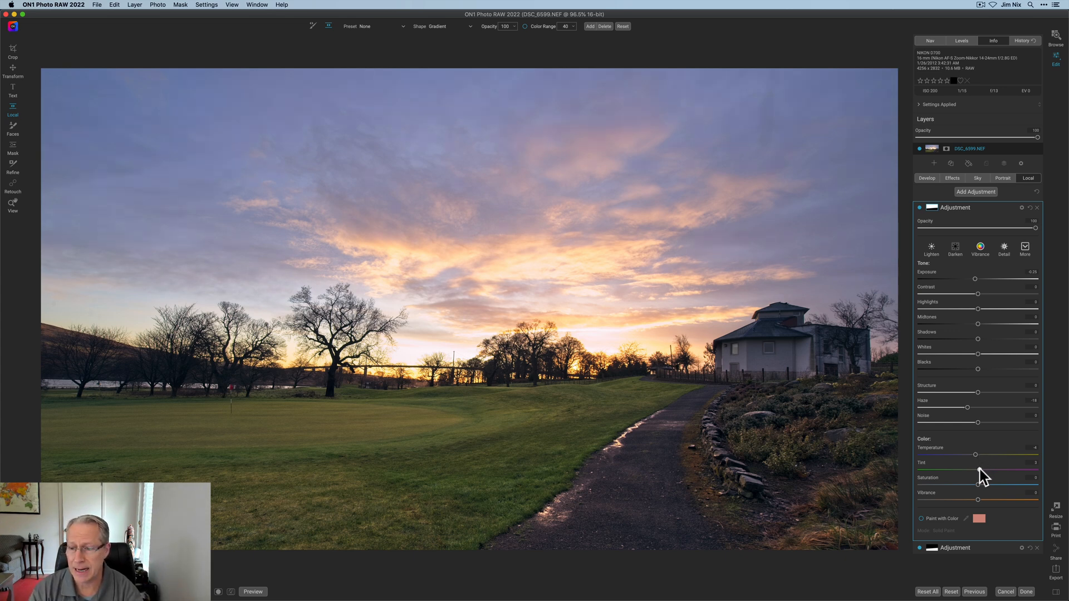
drag(975, 469, 992, 469)
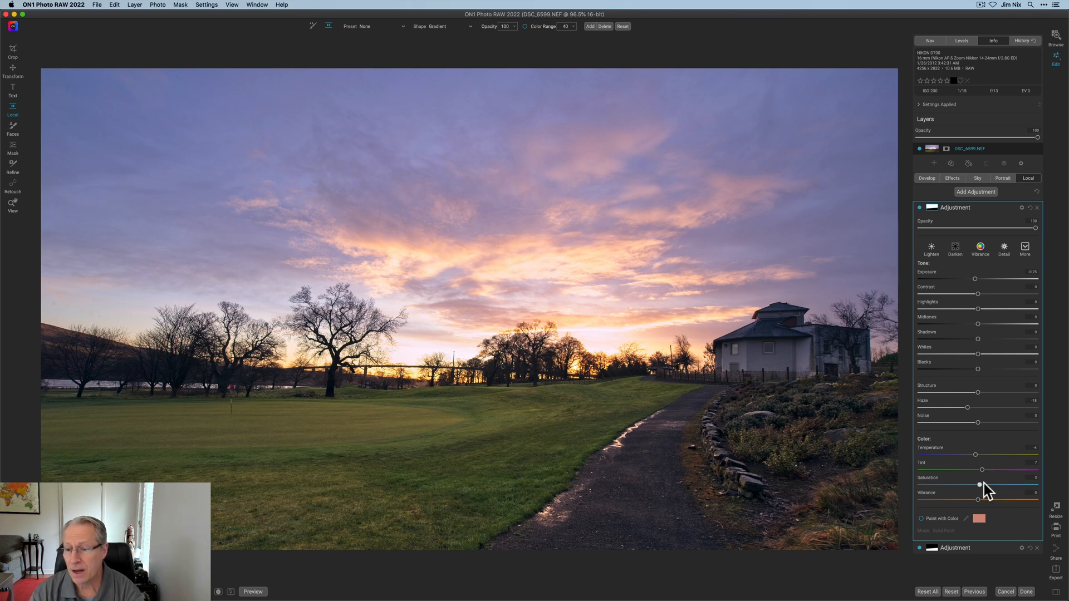
drag(982, 470, 995, 469)
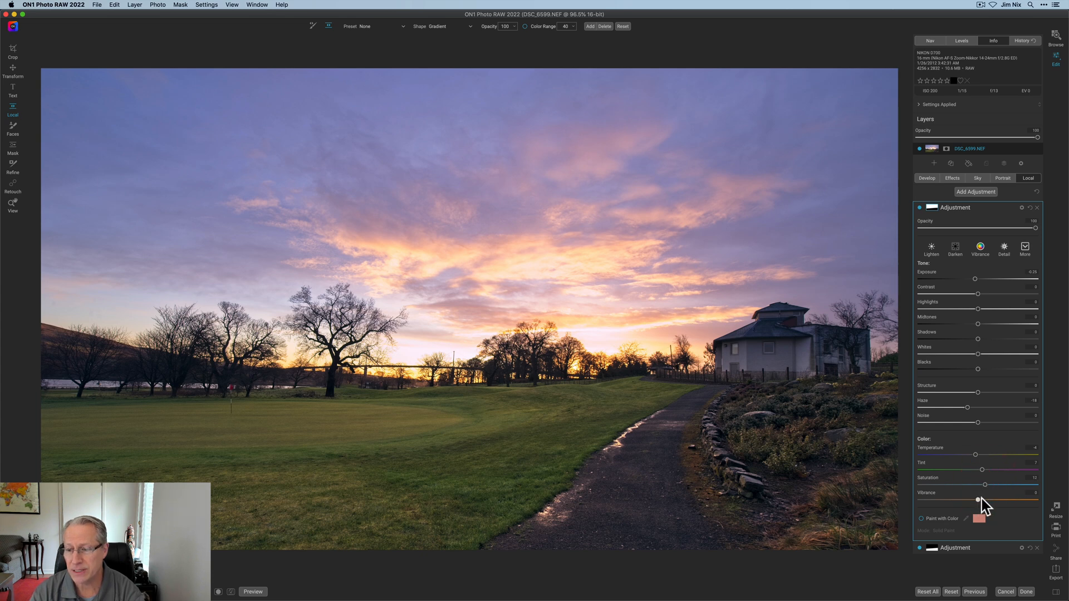
drag(978, 500, 1003, 500)
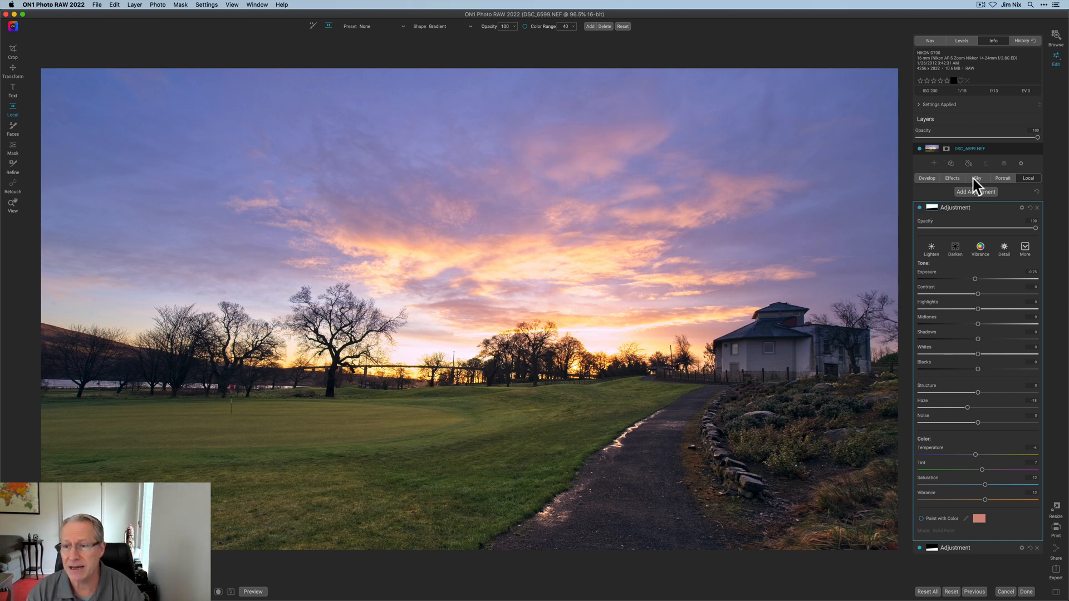
Add a third local adjustment using the centred vignette mask preset.
click(976, 192)
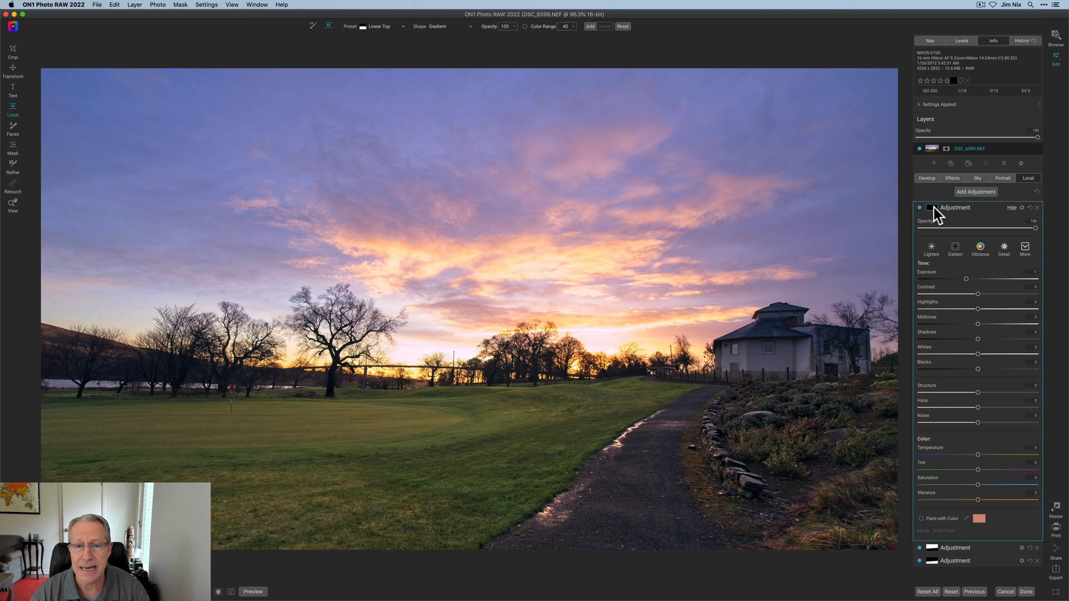
click(383, 26)
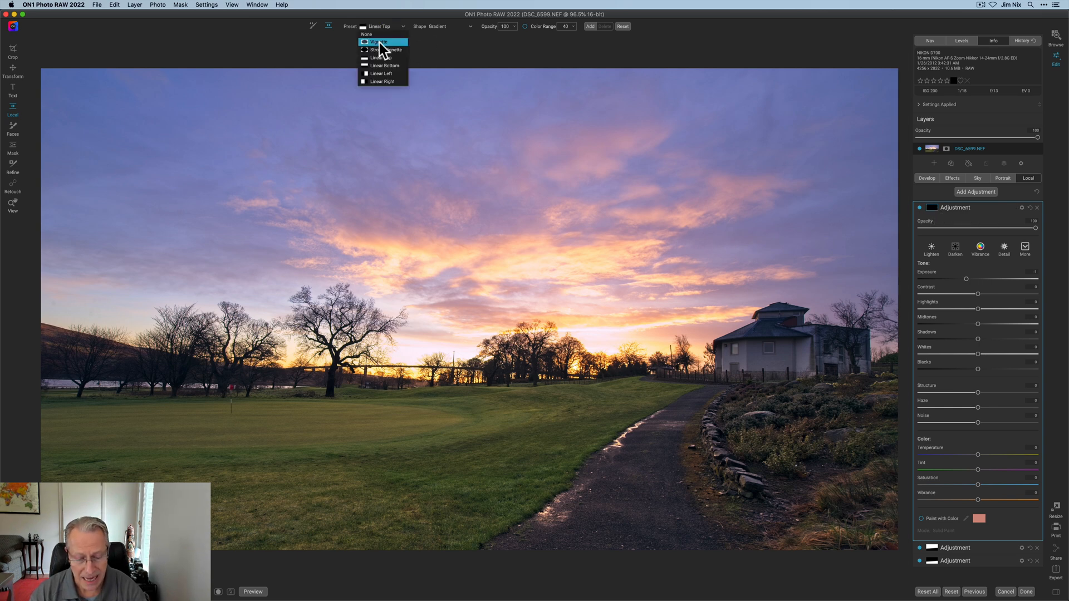
click(379, 41)
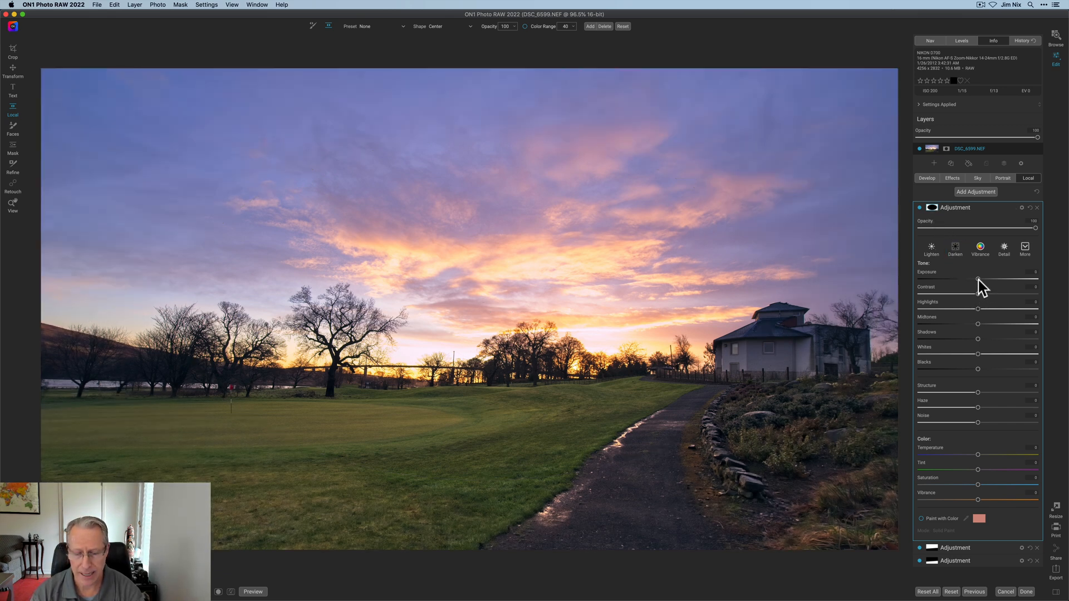
Lower Exposure slightly to darken the photo's edges.
drag(980, 280, 976, 279)
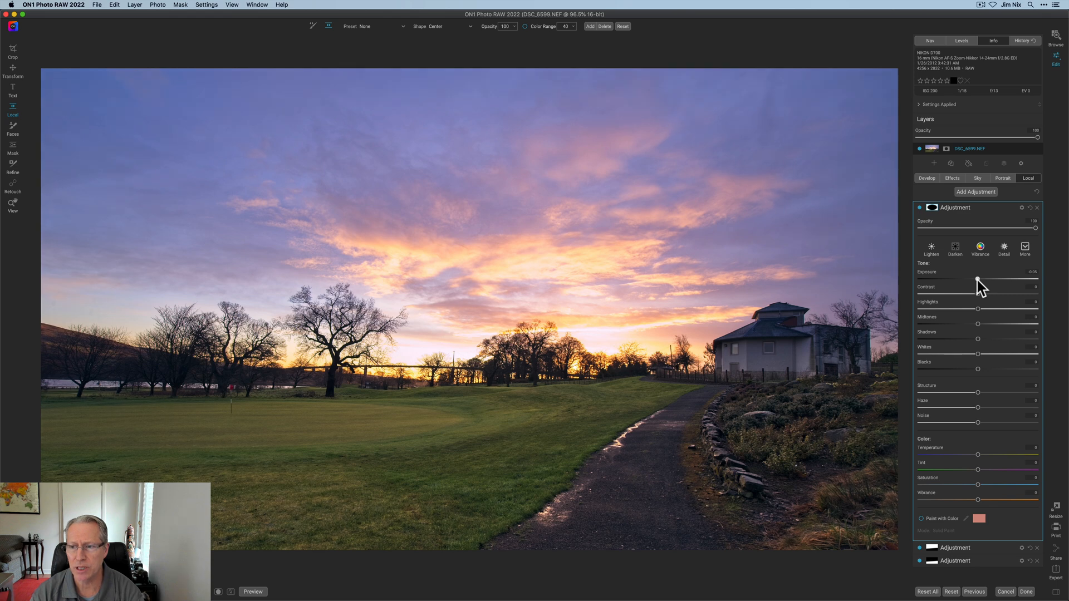
drag(976, 279, 976, 279)
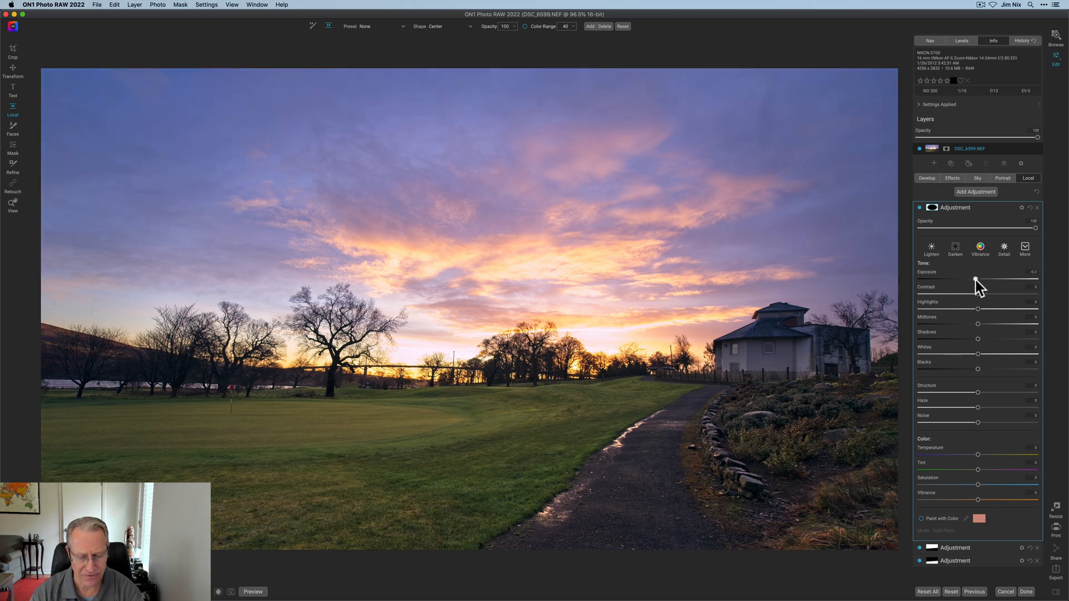
drag(976, 279, 973, 280)
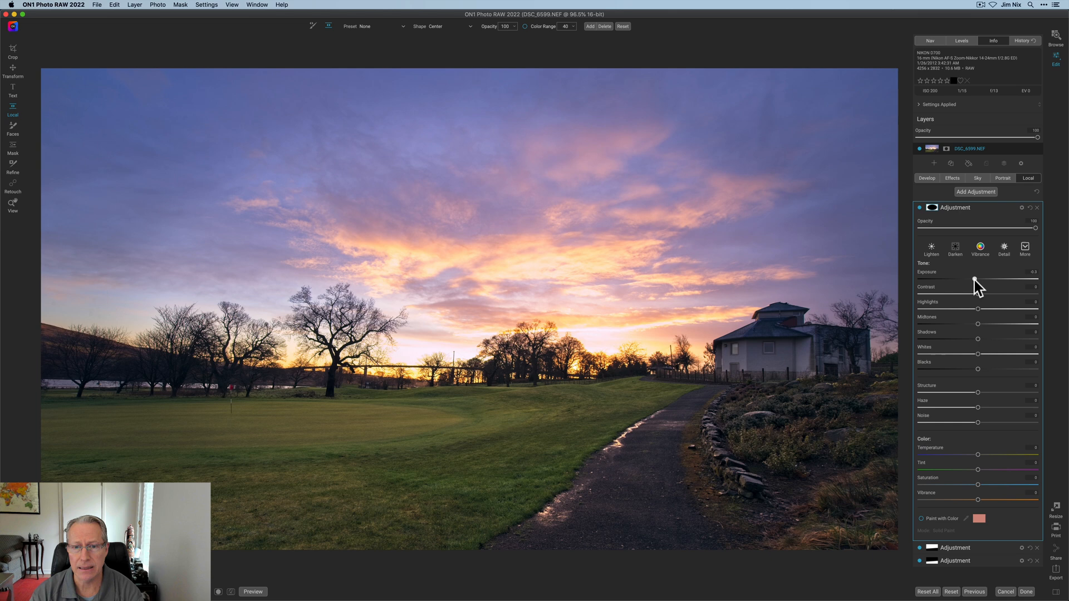
drag(975, 278, 977, 278)
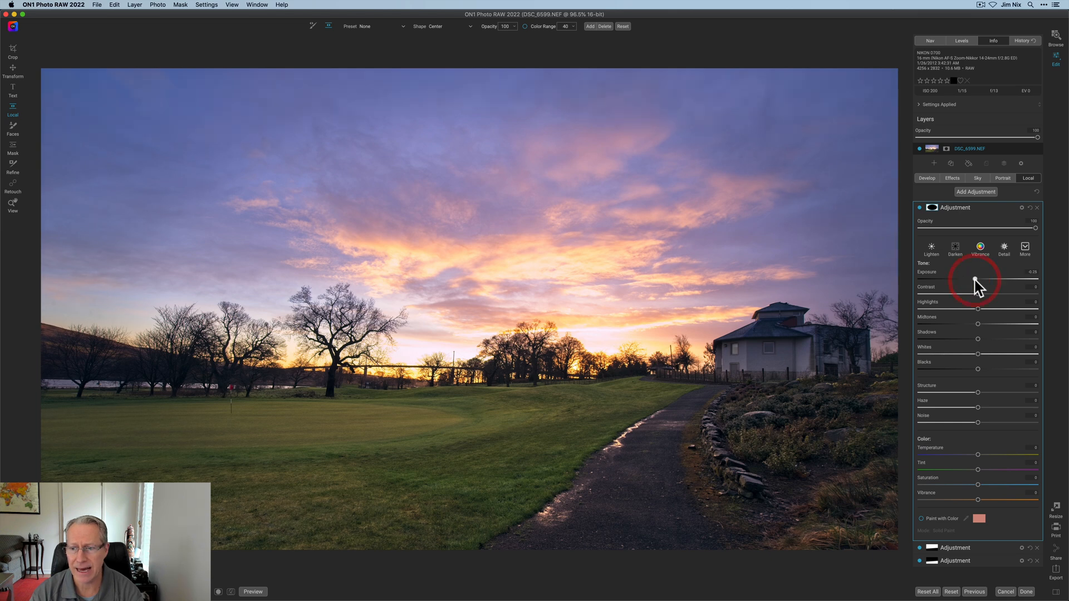
mouse_move(976, 414)
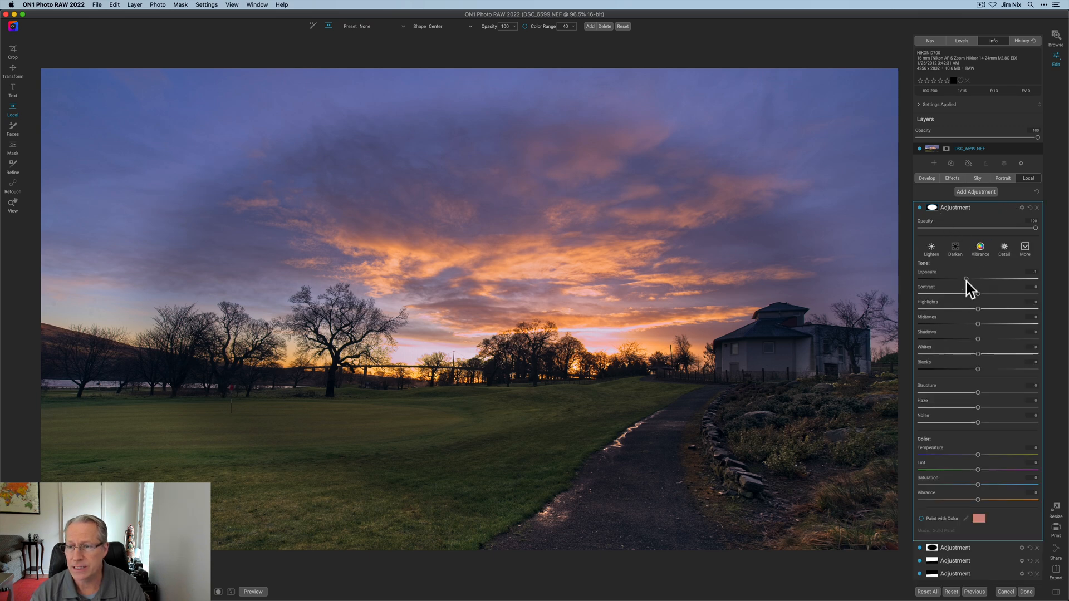
On the centre-masked adjustment, raise Contrast, set a subtle Structure and add Vibrance.
drag(966, 278, 978, 278)
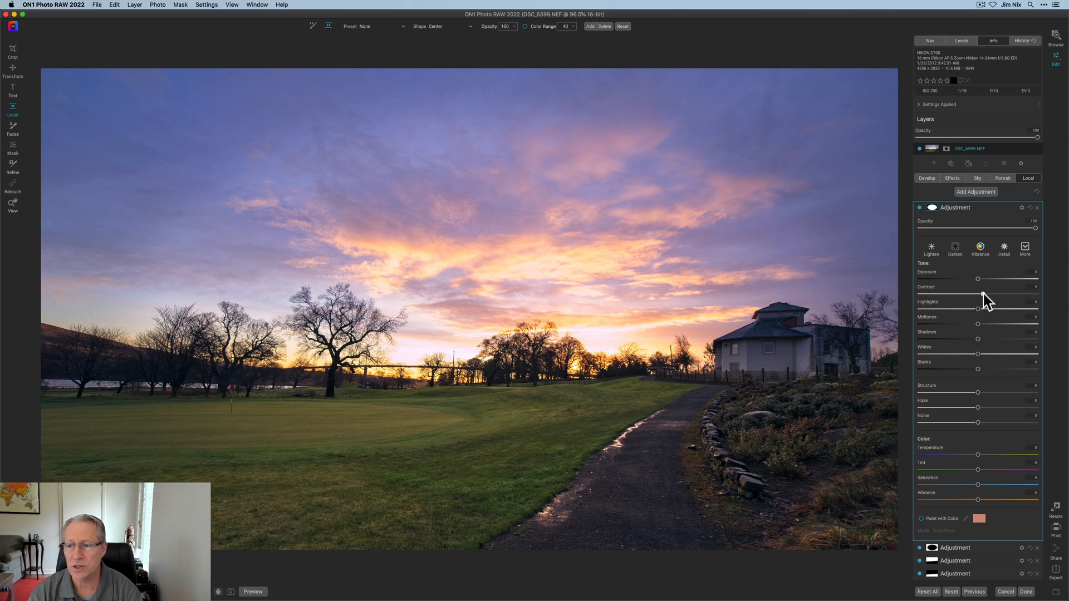
drag(977, 292, 982, 293)
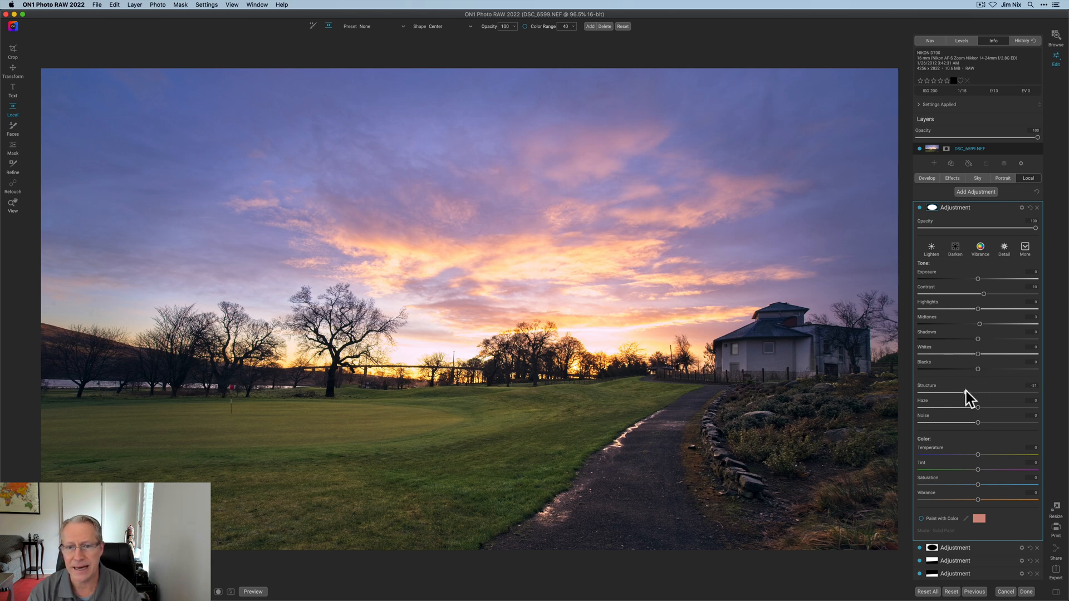
drag(959, 392, 966, 391)
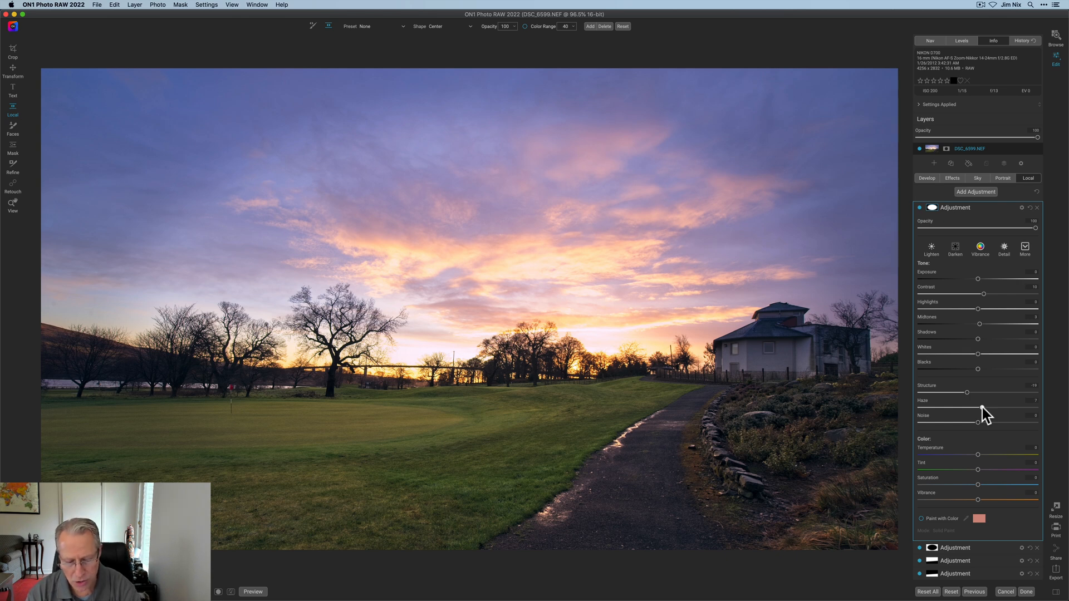
mouse_move(982, 491)
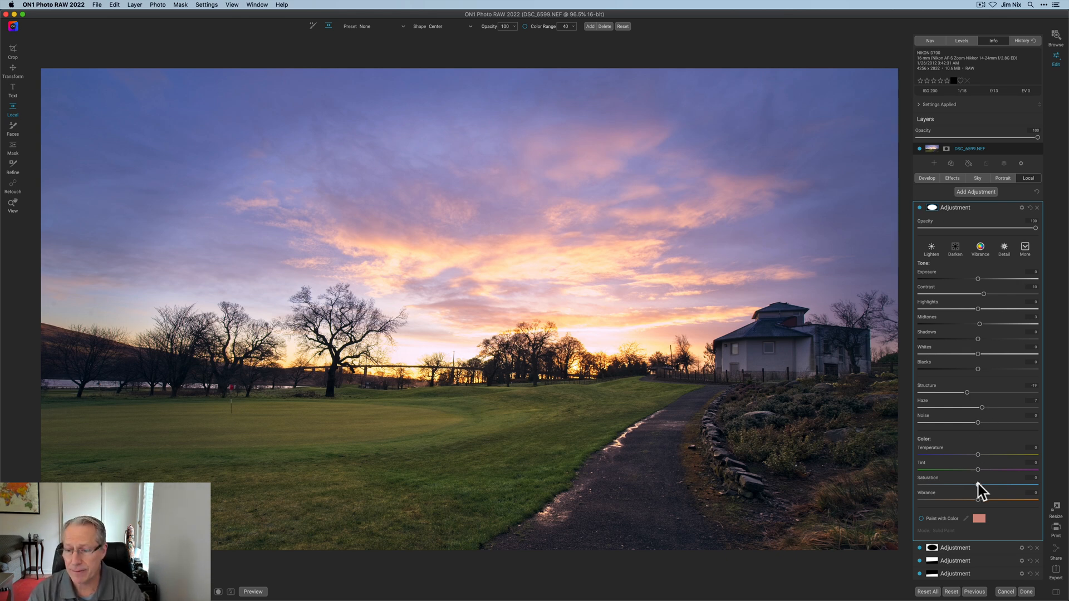
drag(978, 470, 980, 485)
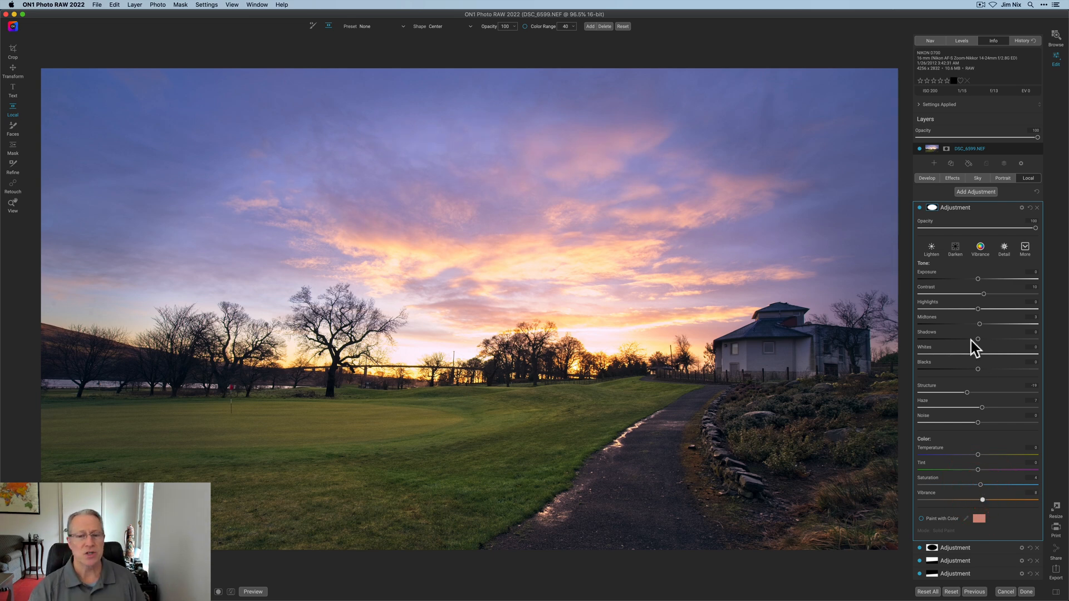
mouse_move(937, 217)
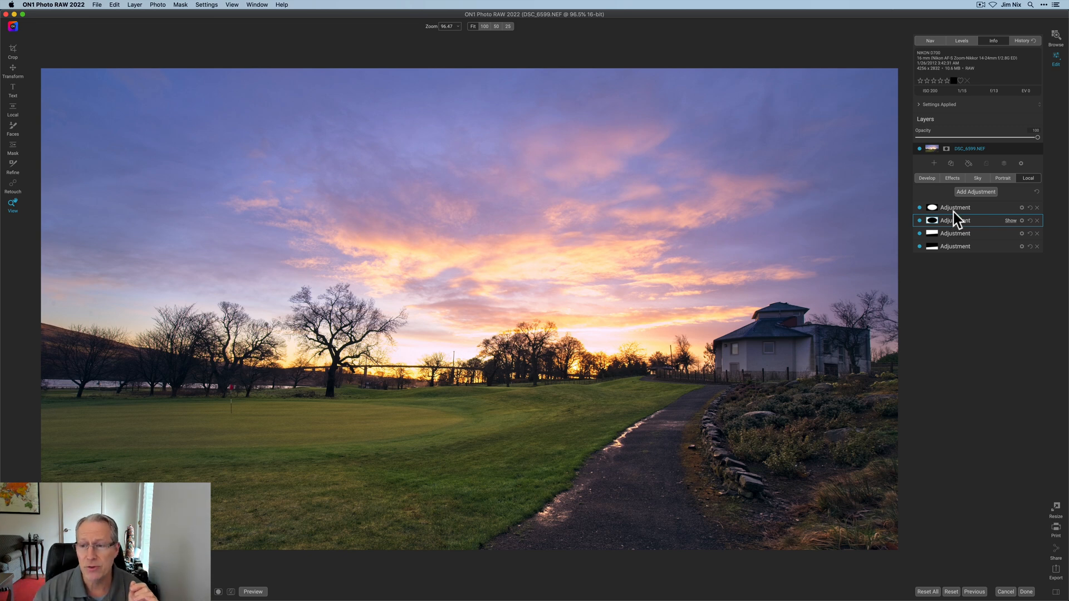
click(954, 207)
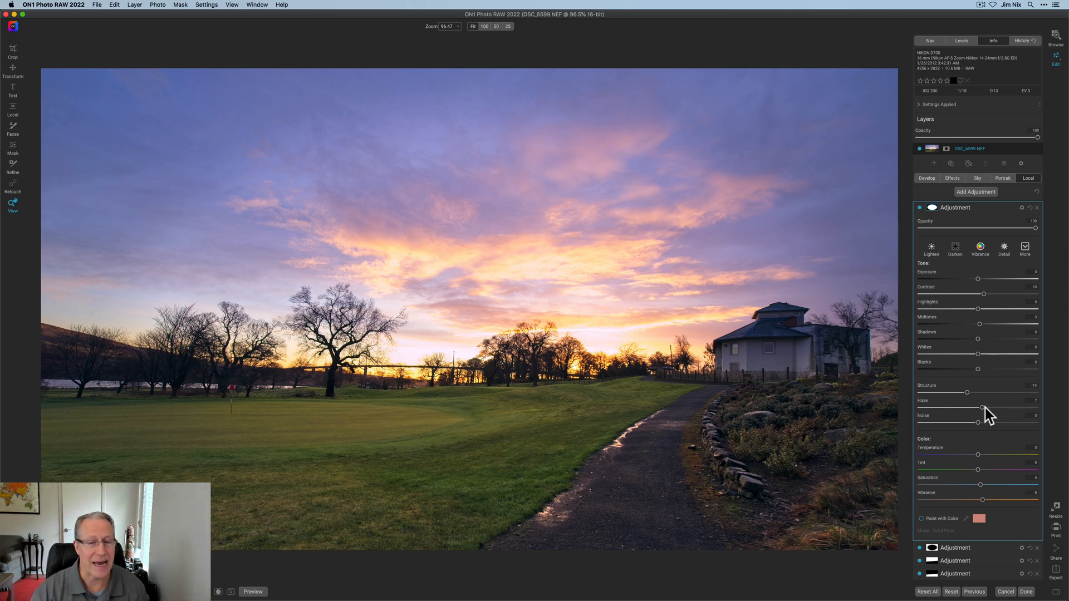
mouse_move(980, 409)
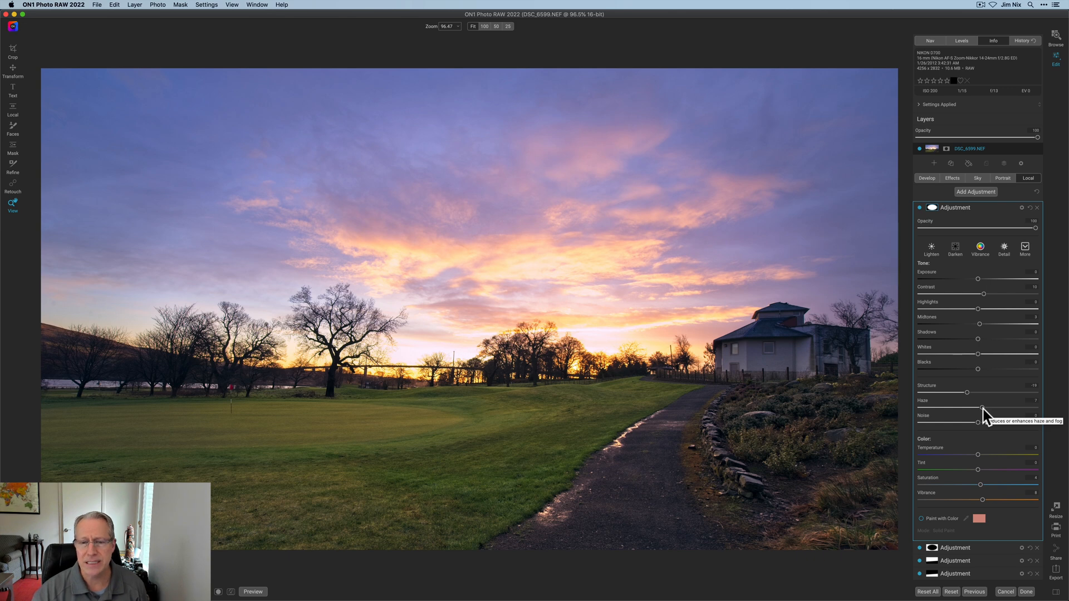
drag(984, 407, 978, 408)
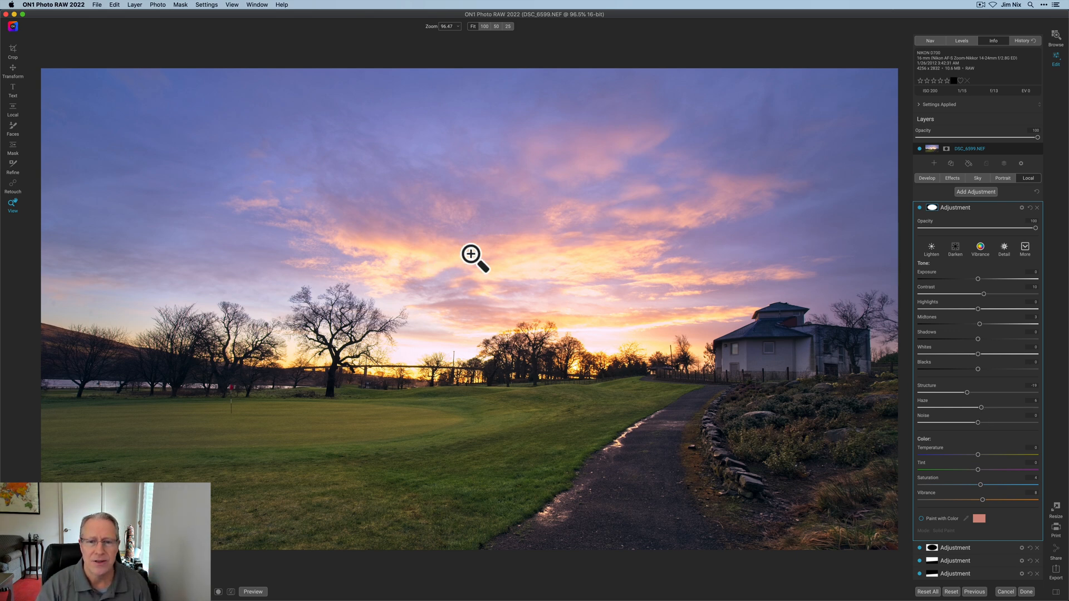
mouse_move(487, 367)
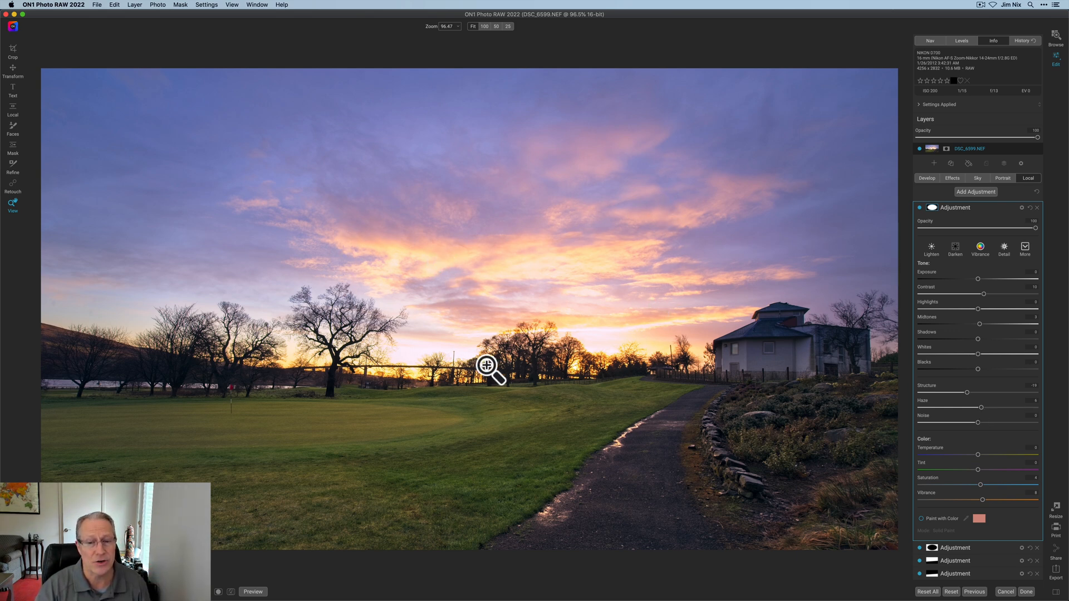
mouse_move(481, 409)
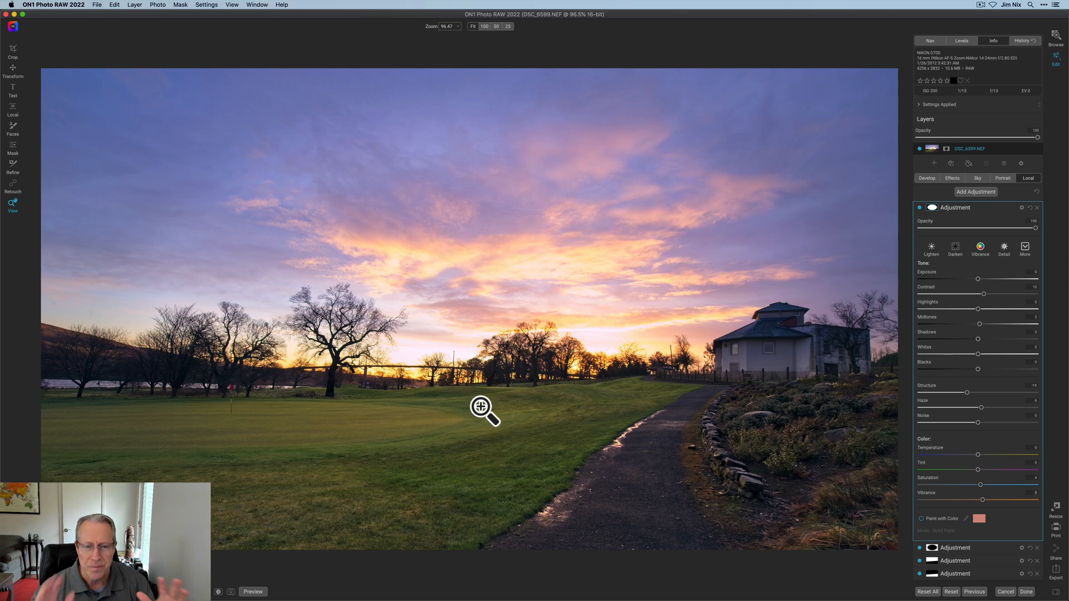
mouse_move(612, 439)
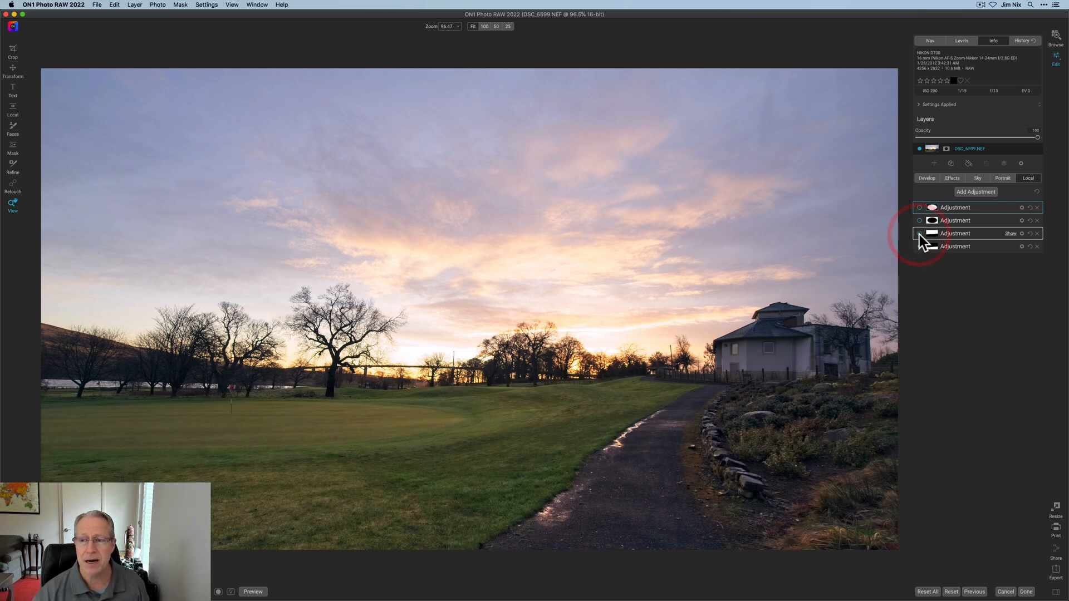
click(919, 207)
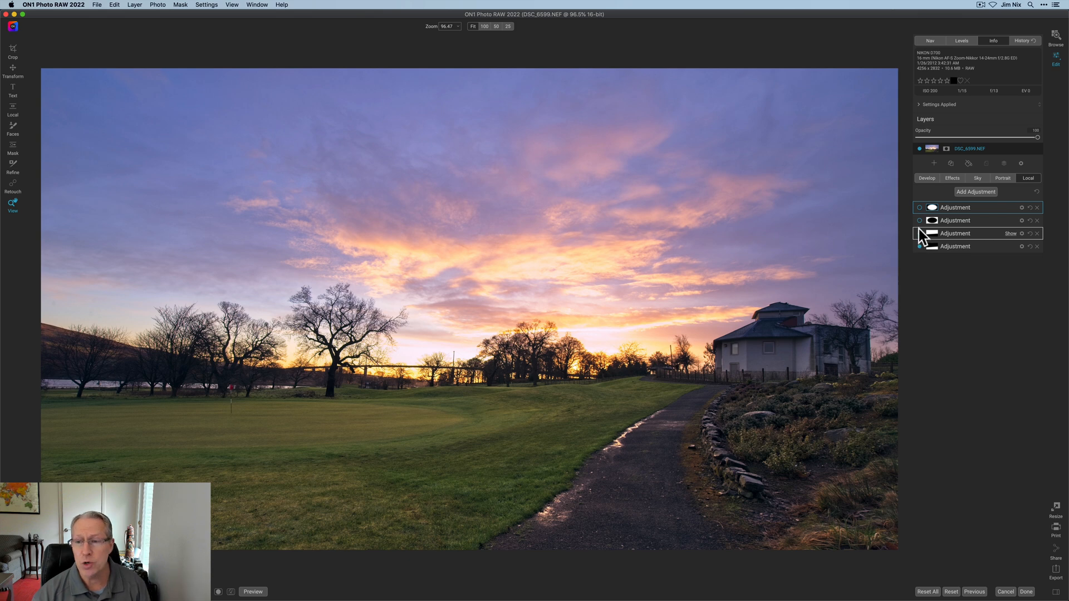